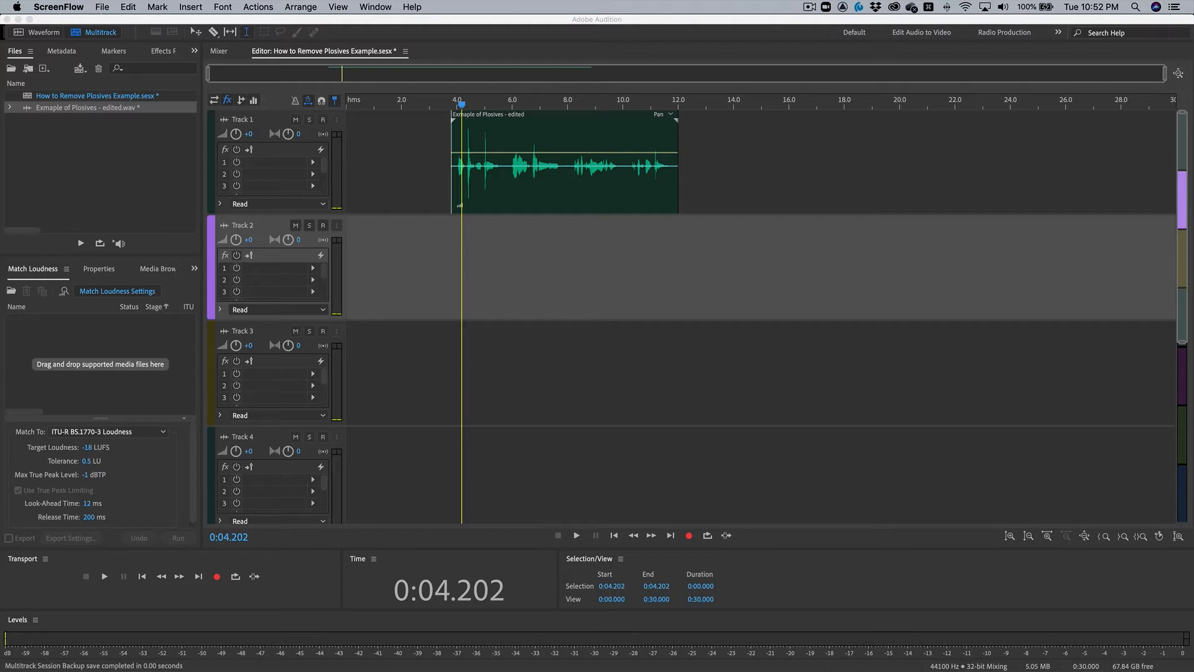
{"action": "mouse_move", "coordinate": [472, 347]}
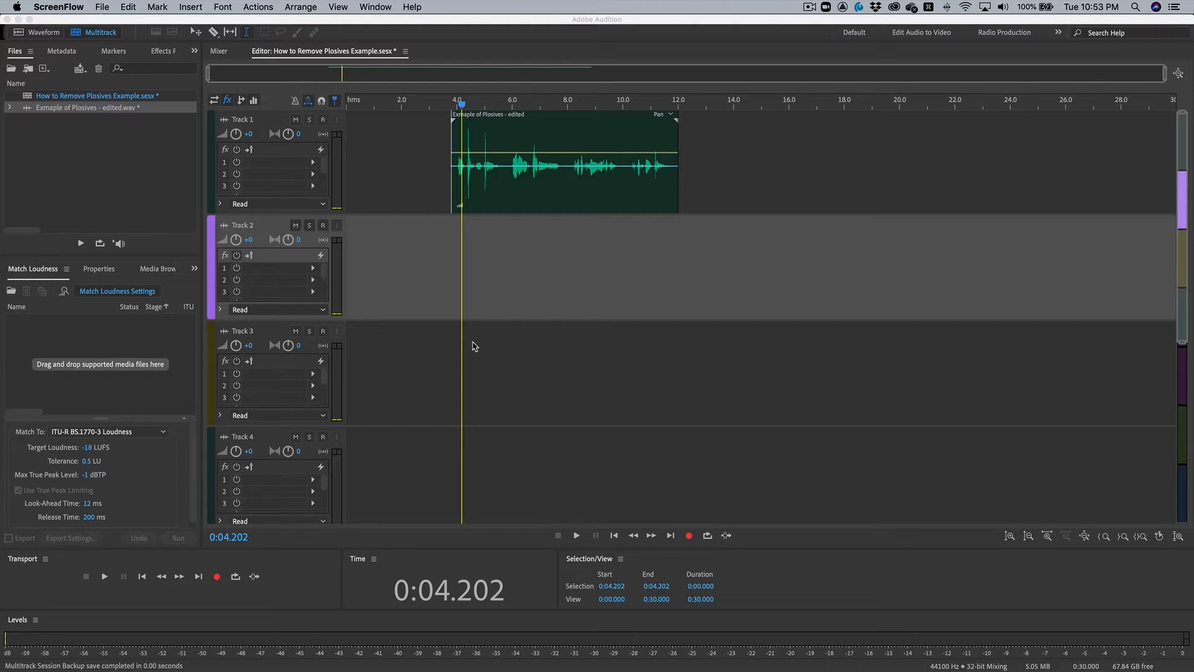
{"action": "mouse_move", "coordinate": [514, 327]}
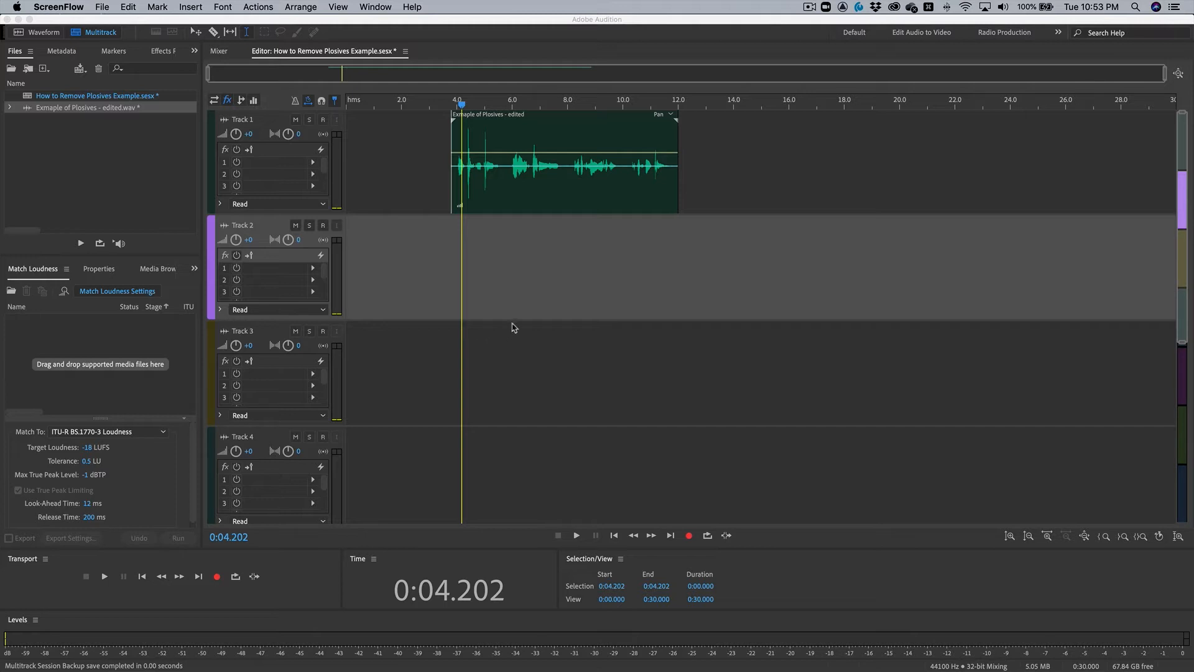
{"action": "mouse_move", "coordinate": [518, 317]}
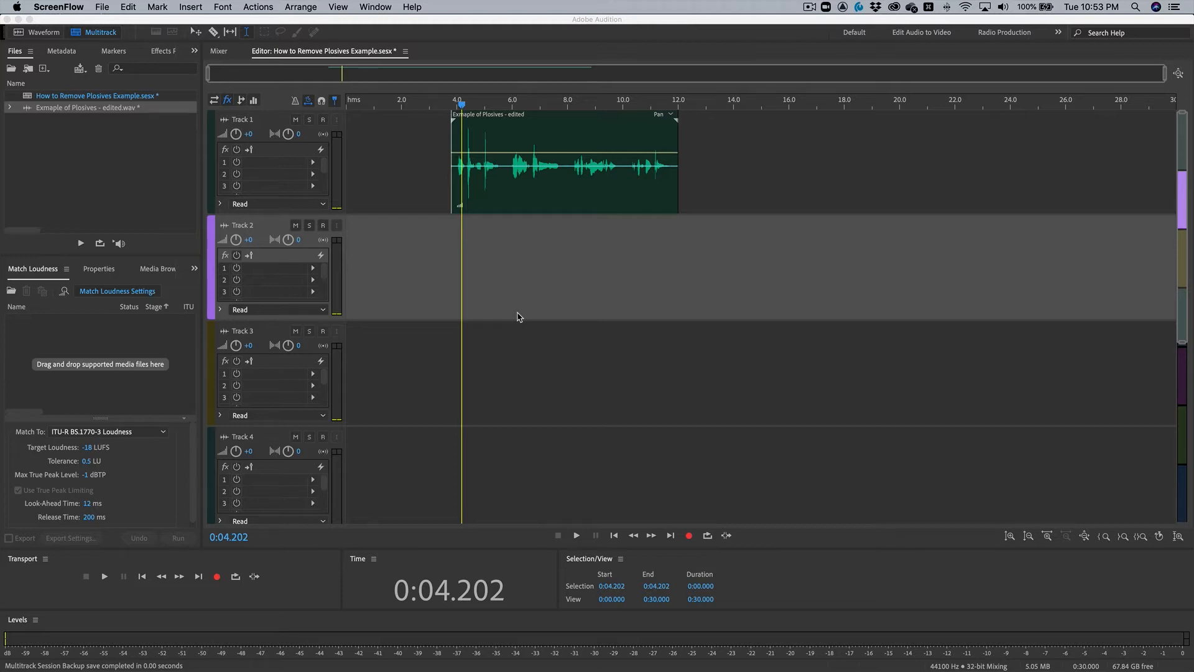
{"action": "mouse_move", "coordinate": [521, 329]}
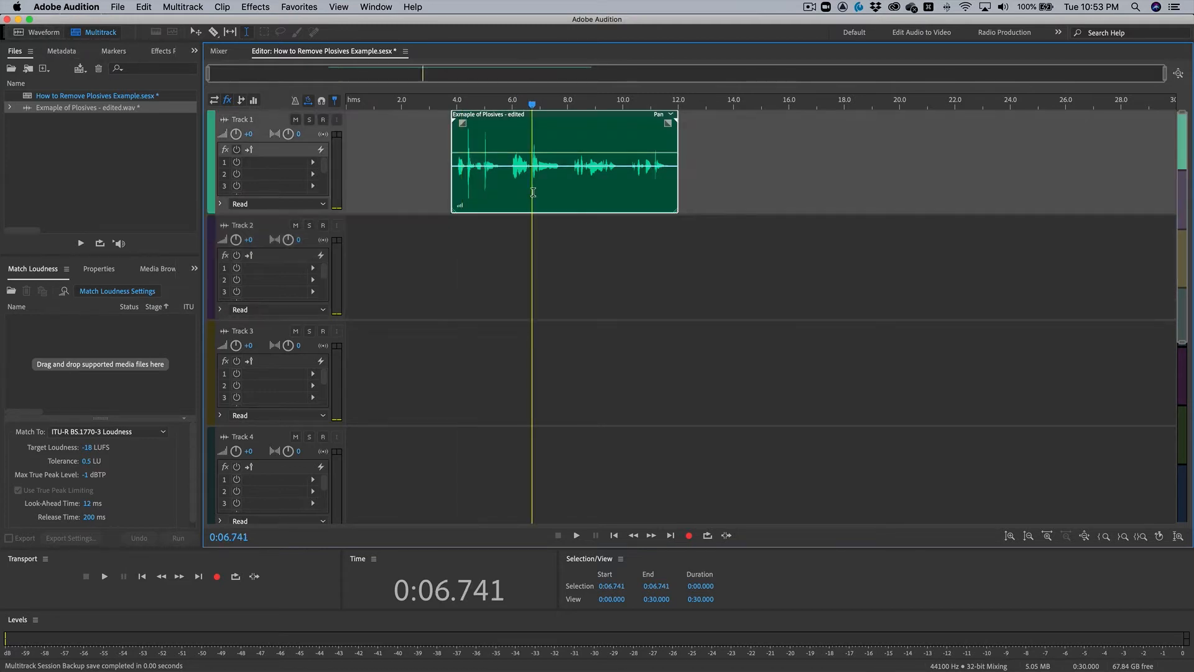
Open 'Example of Plosives - edited.wav' in the Waveform editor and park the playhead at the start.
{"action": "left_click", "coordinate": [44, 32]}
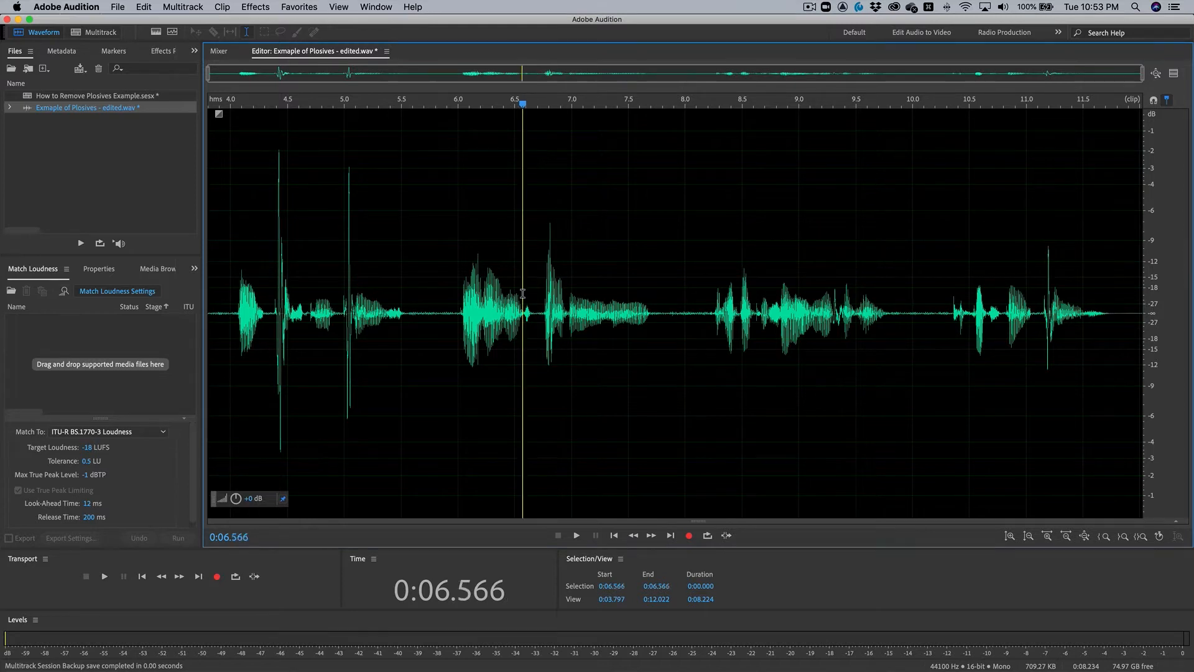
{"action": "left_click", "coordinate": [576, 535]}
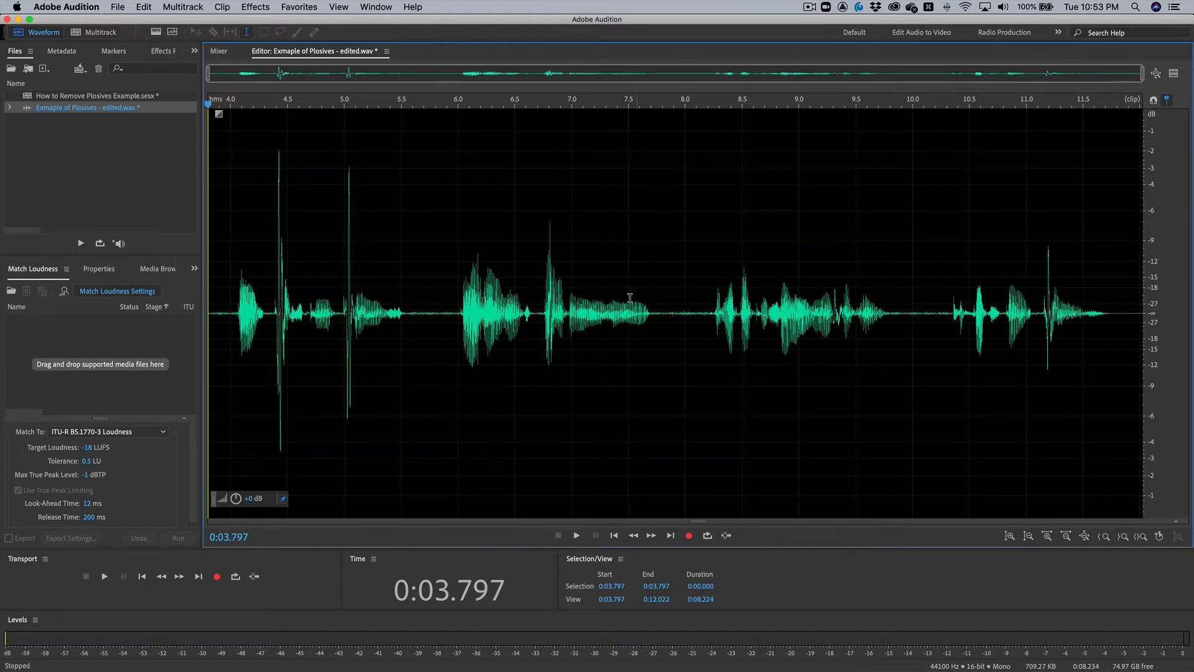
{"action": "mouse_move", "coordinate": [306, 301]}
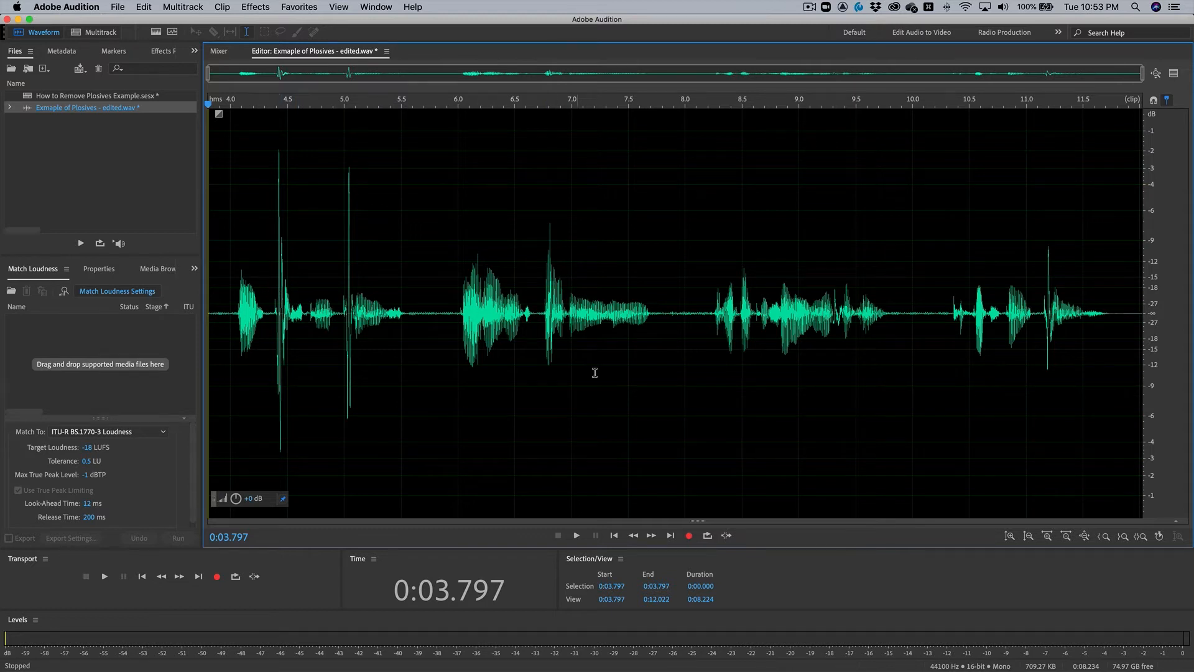
{"action": "mouse_move", "coordinate": [835, 306]}
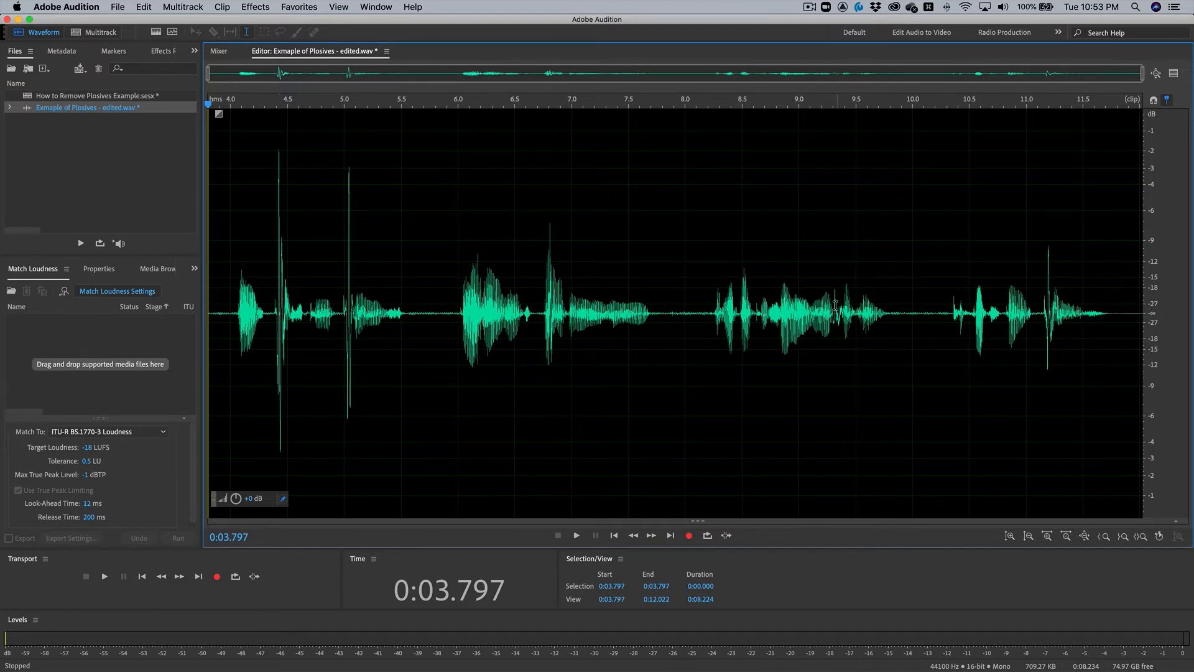
{"action": "mouse_move", "coordinate": [824, 319]}
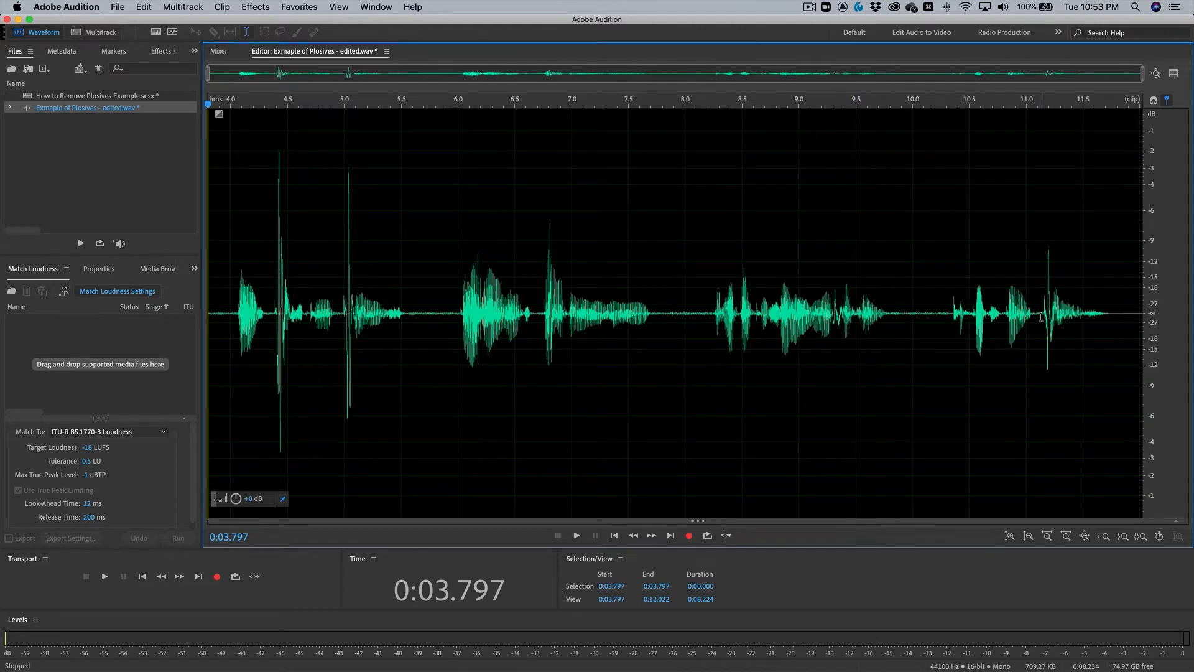
{"action": "mouse_move", "coordinate": [1039, 324]}
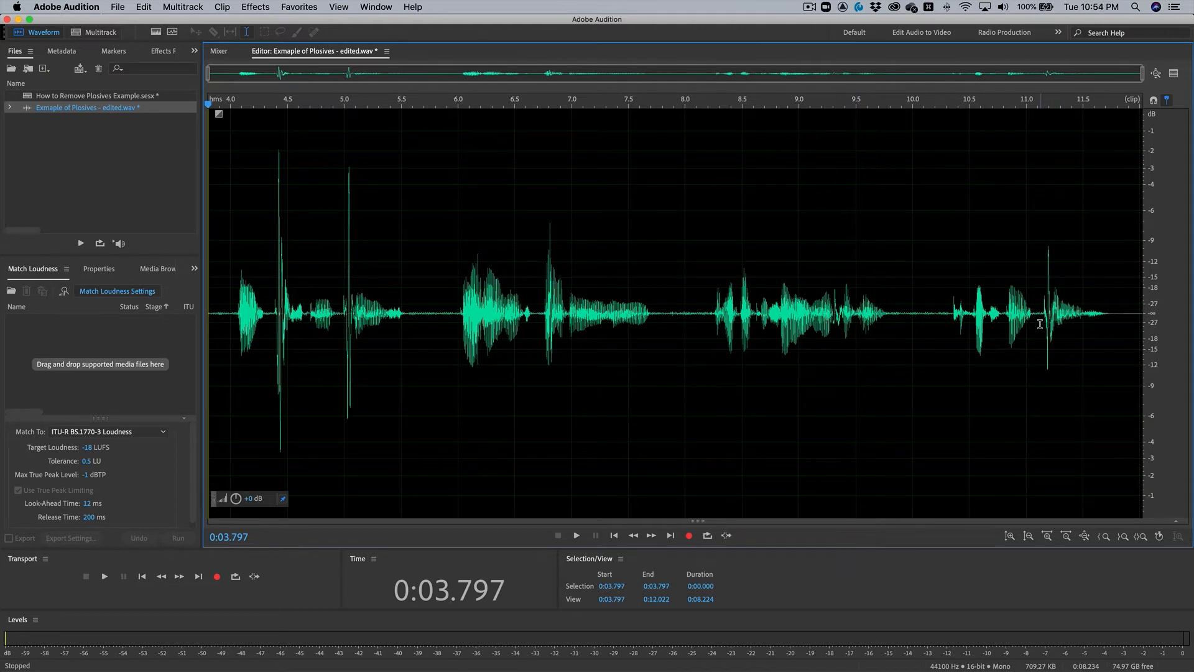
{"action": "mouse_move", "coordinate": [904, 343]}
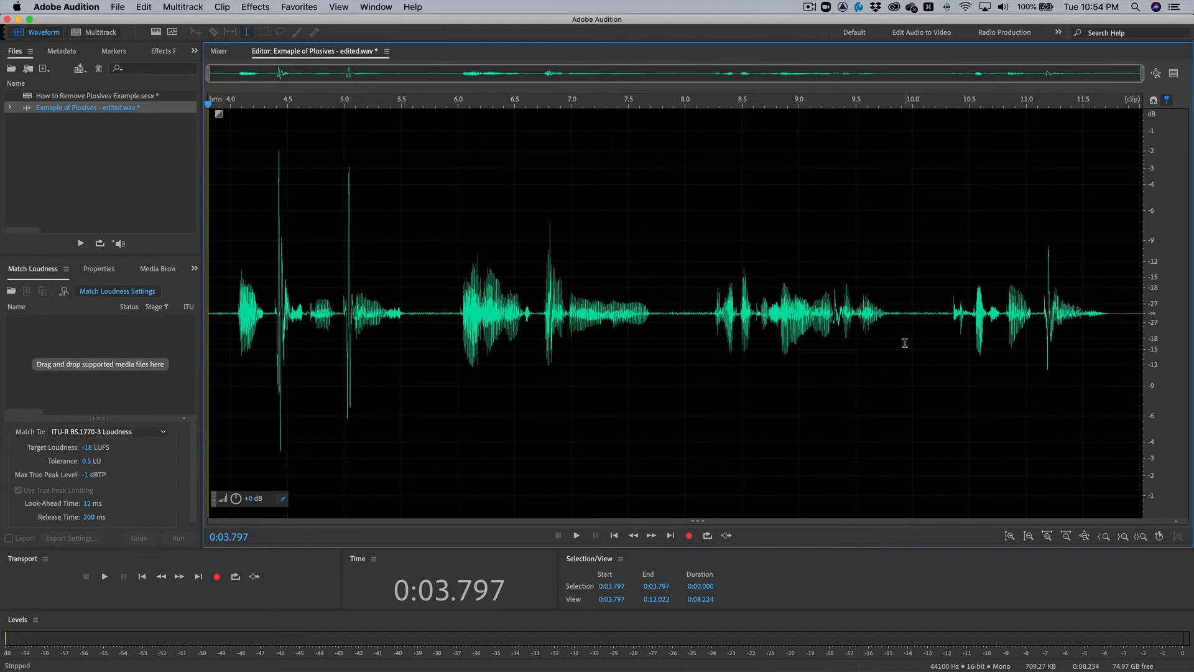
{"action": "mouse_move", "coordinate": [642, 351]}
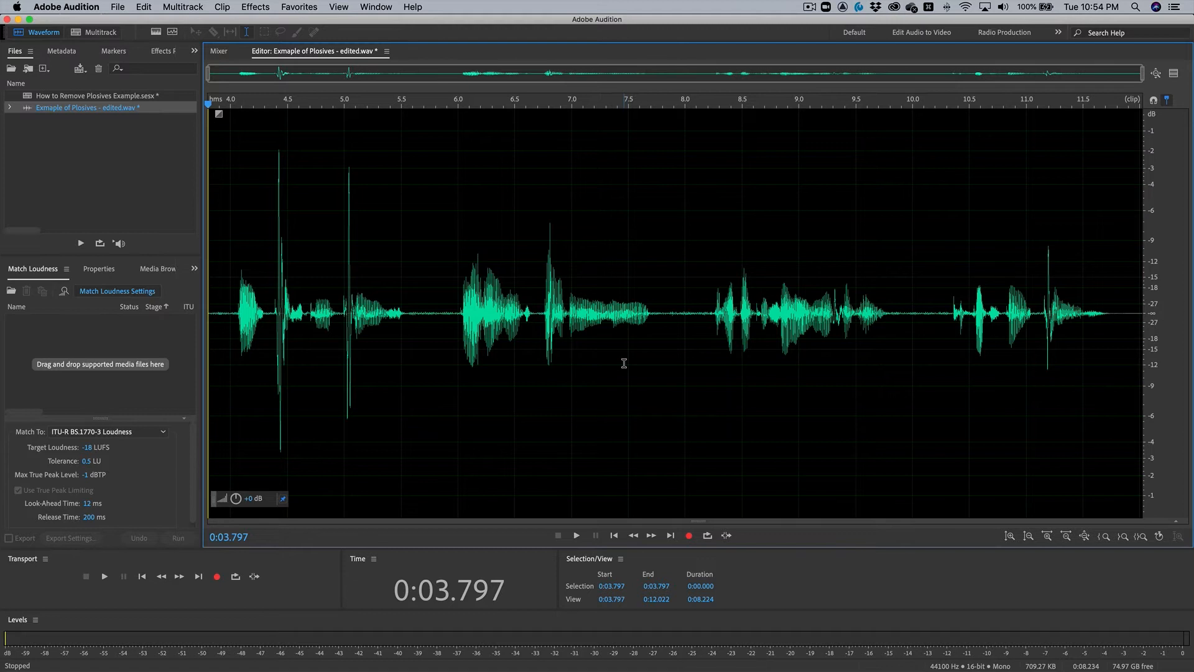
Bring up the Parametric Equalizer and enable its HP band at 75 Hz, 24 dB/Oct.
{"action": "left_click", "coordinate": [254, 7]}
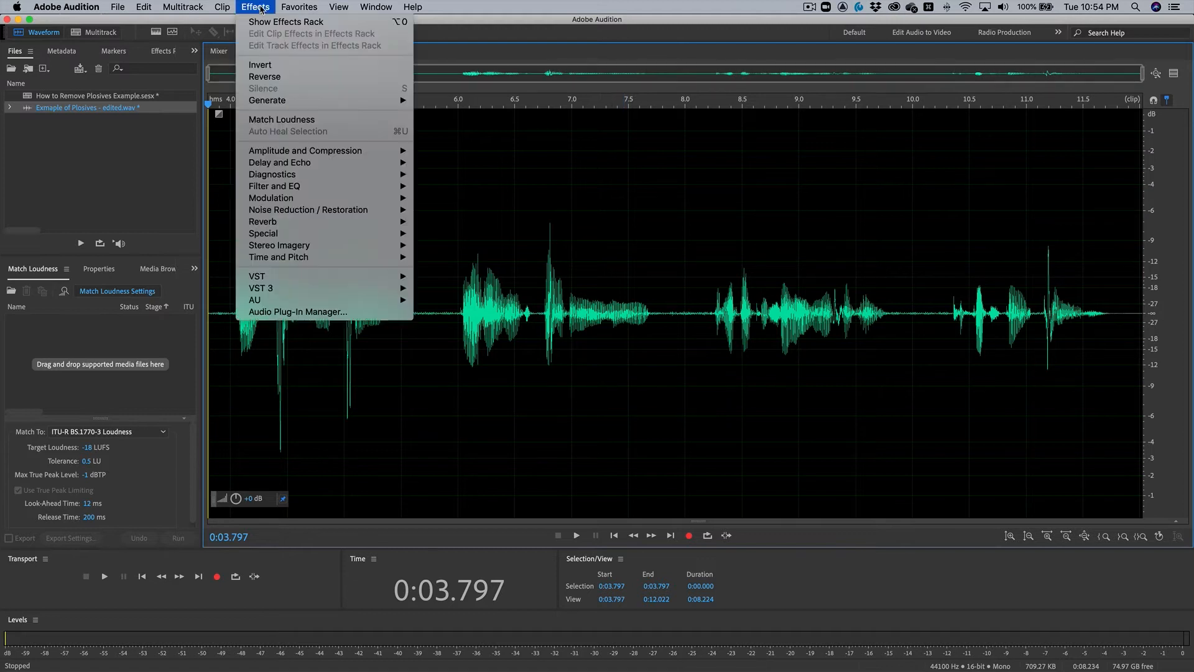
{"action": "mouse_move", "coordinate": [273, 185]}
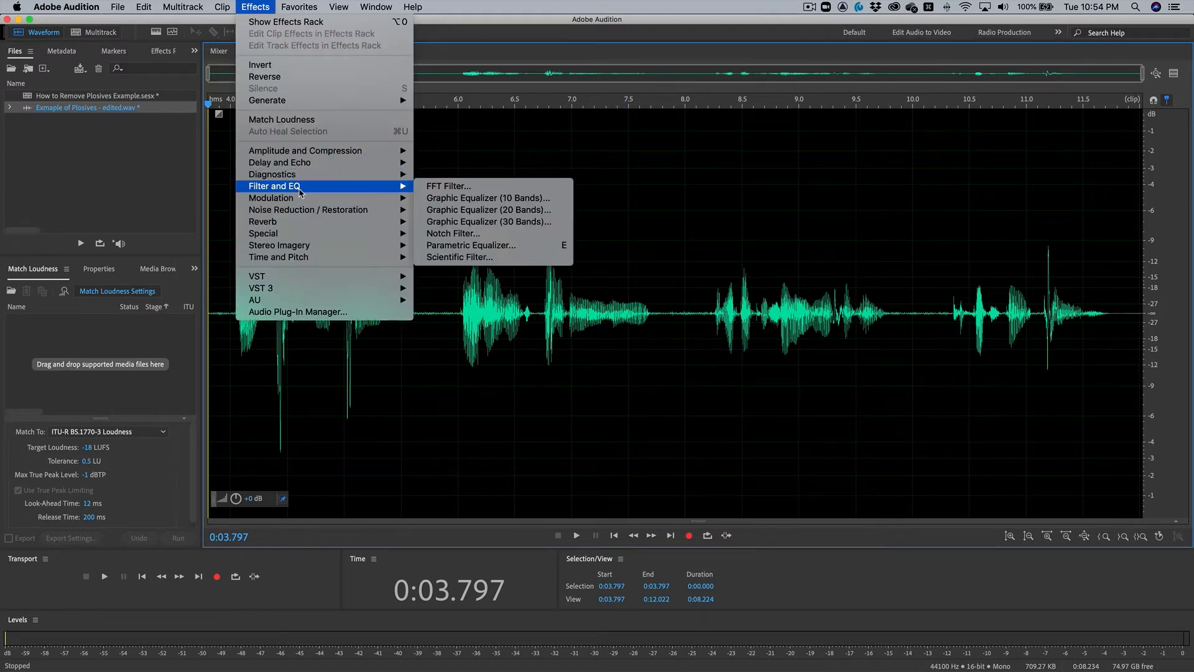
{"action": "mouse_move", "coordinate": [470, 245]}
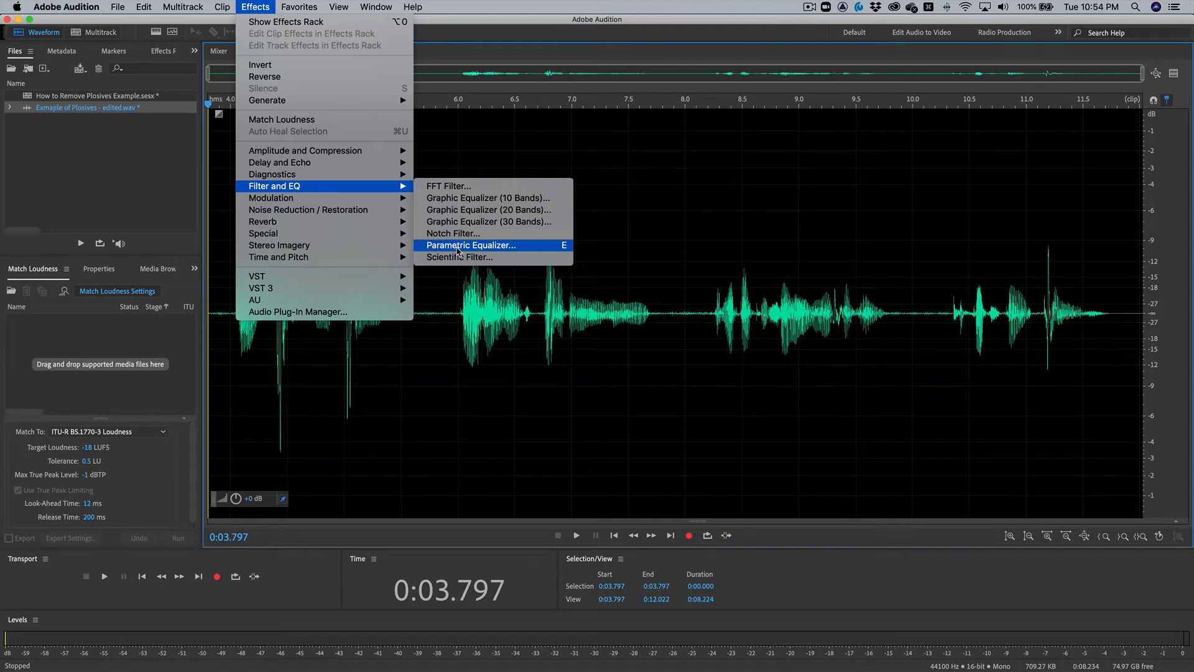
{"action": "left_click", "coordinate": [470, 245]}
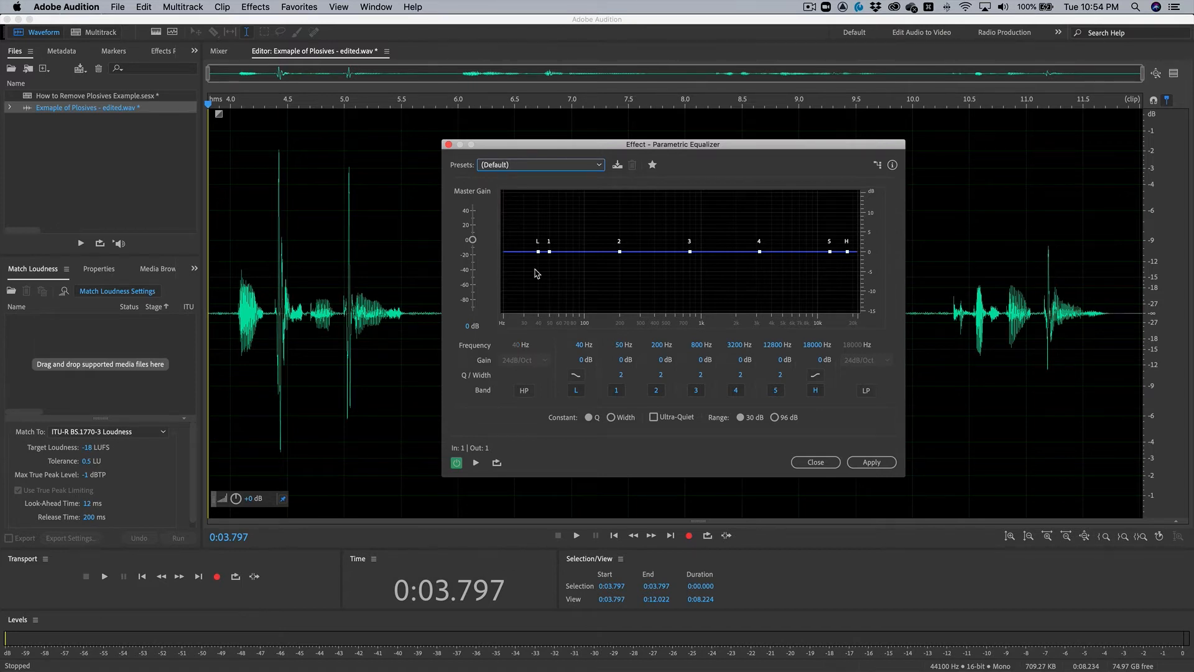
{"action": "mouse_move", "coordinate": [505, 338]}
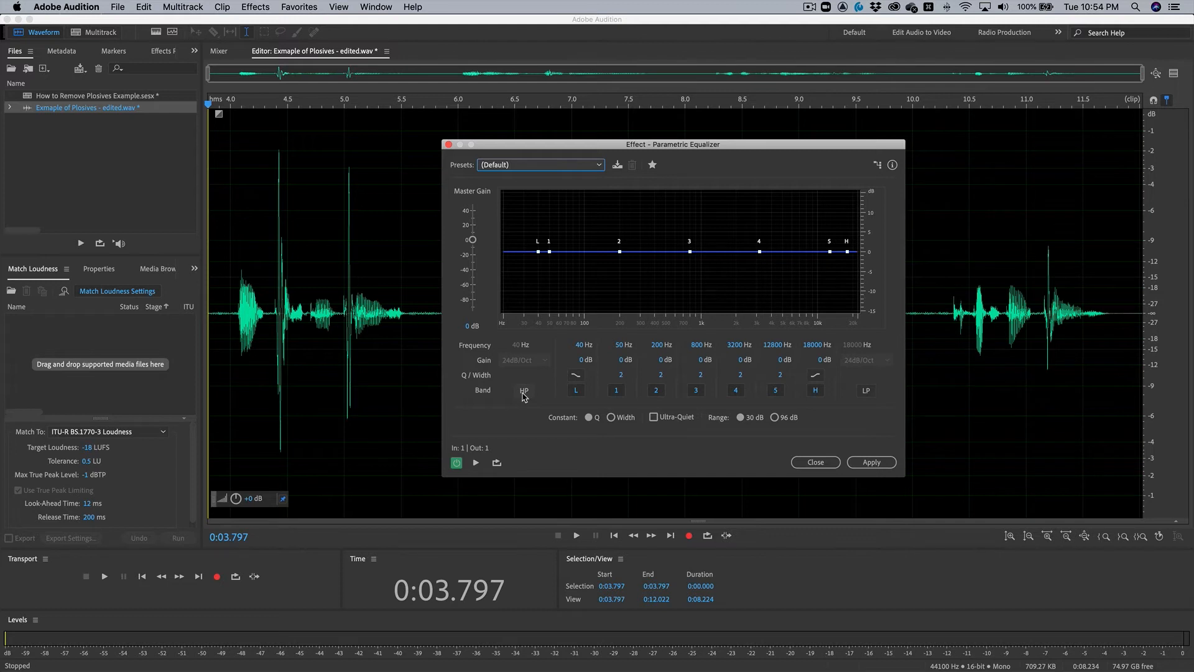
{"action": "left_click", "coordinate": [524, 389]}
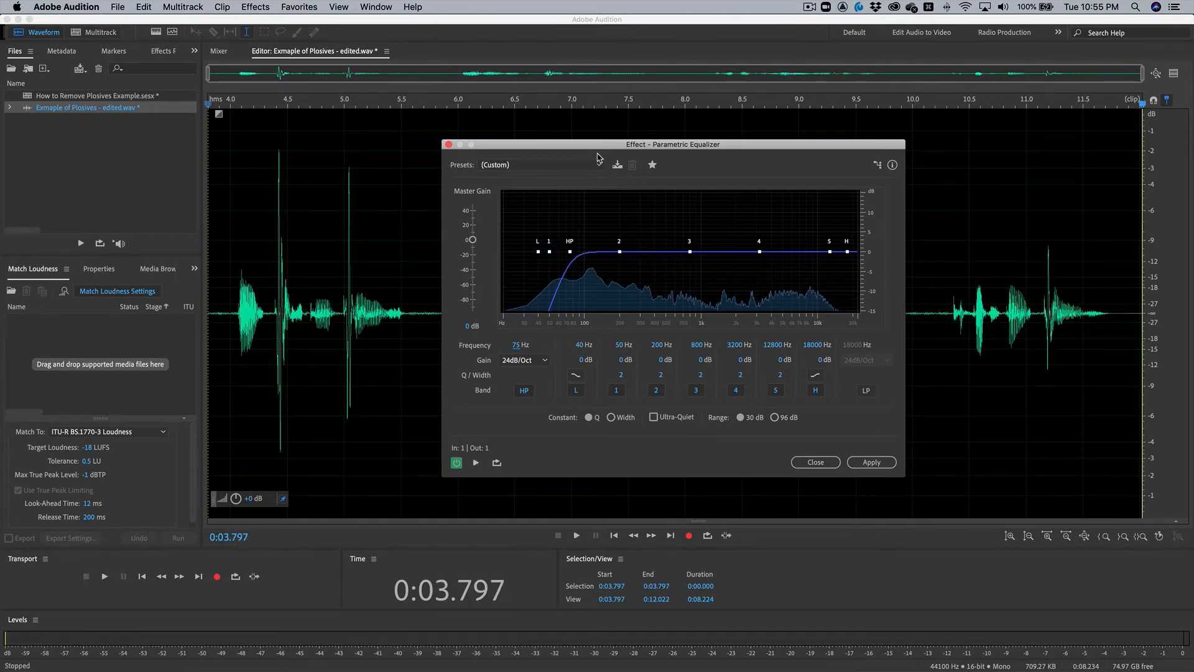
{"action": "left_click", "coordinate": [813, 461]}
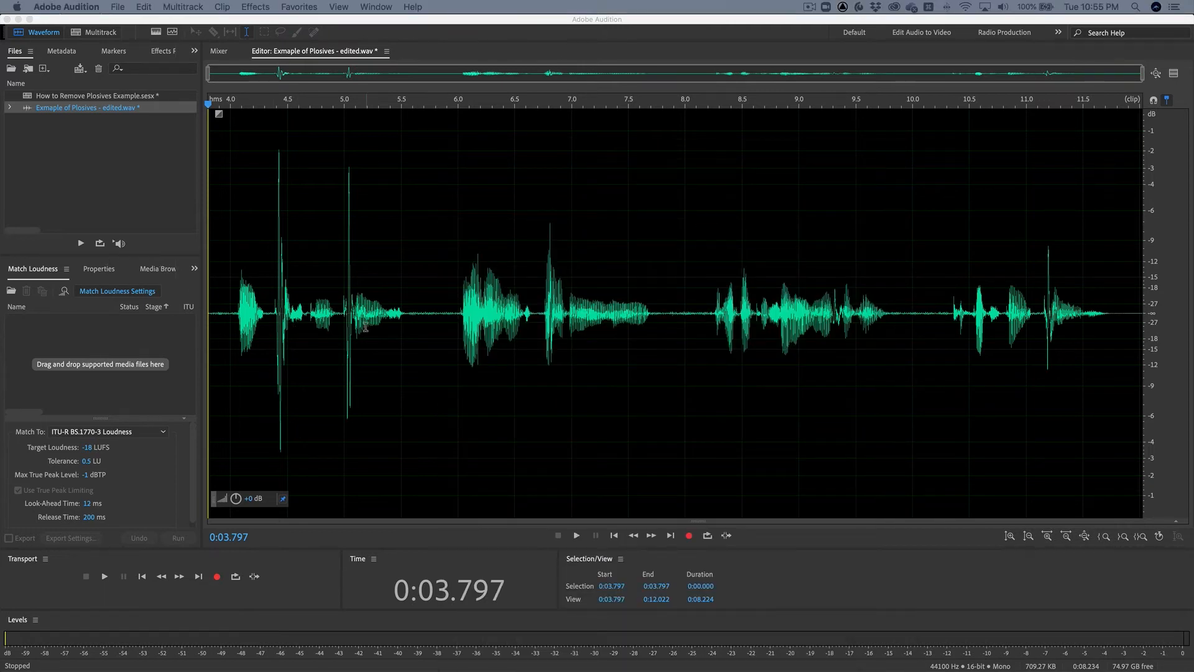
{"action": "mouse_move", "coordinate": [389, 328]}
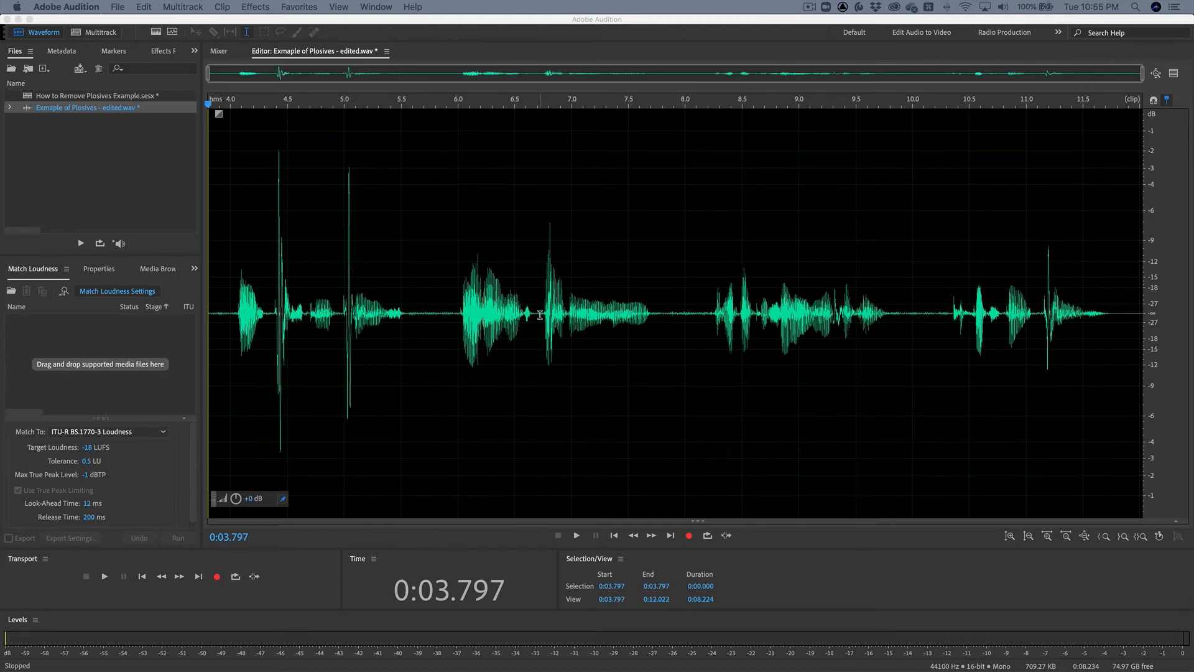
{"action": "mouse_move", "coordinate": [809, 321]}
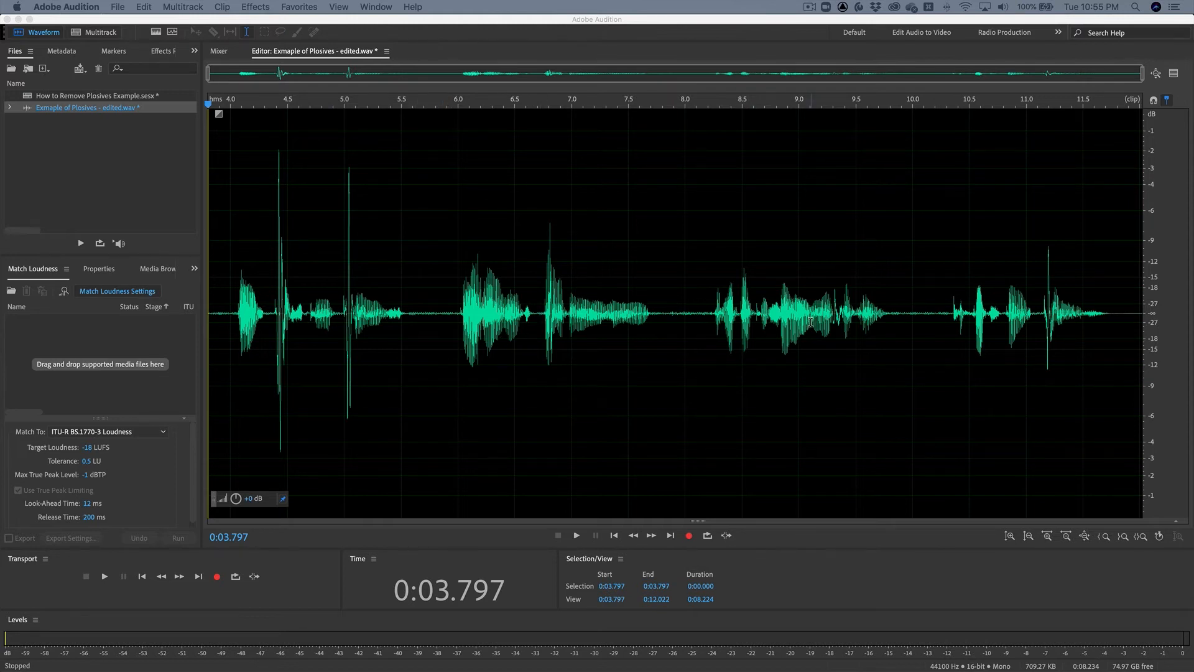
{"action": "mouse_move", "coordinate": [686, 415]}
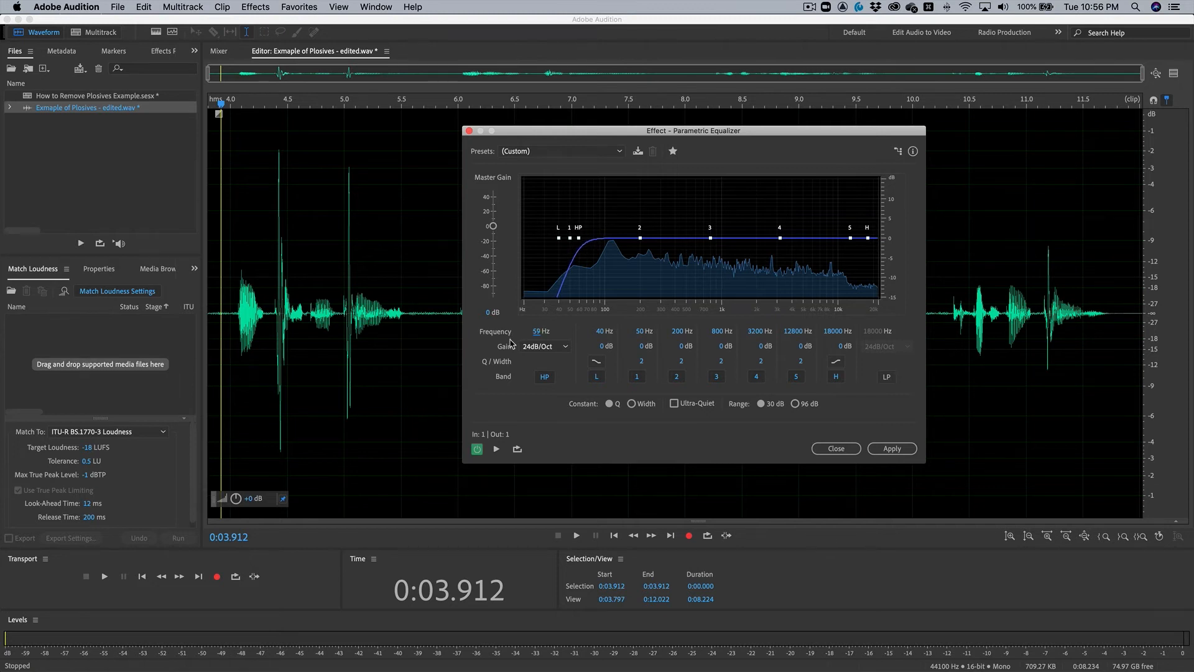
{"action": "left_click", "coordinate": [496, 449]}
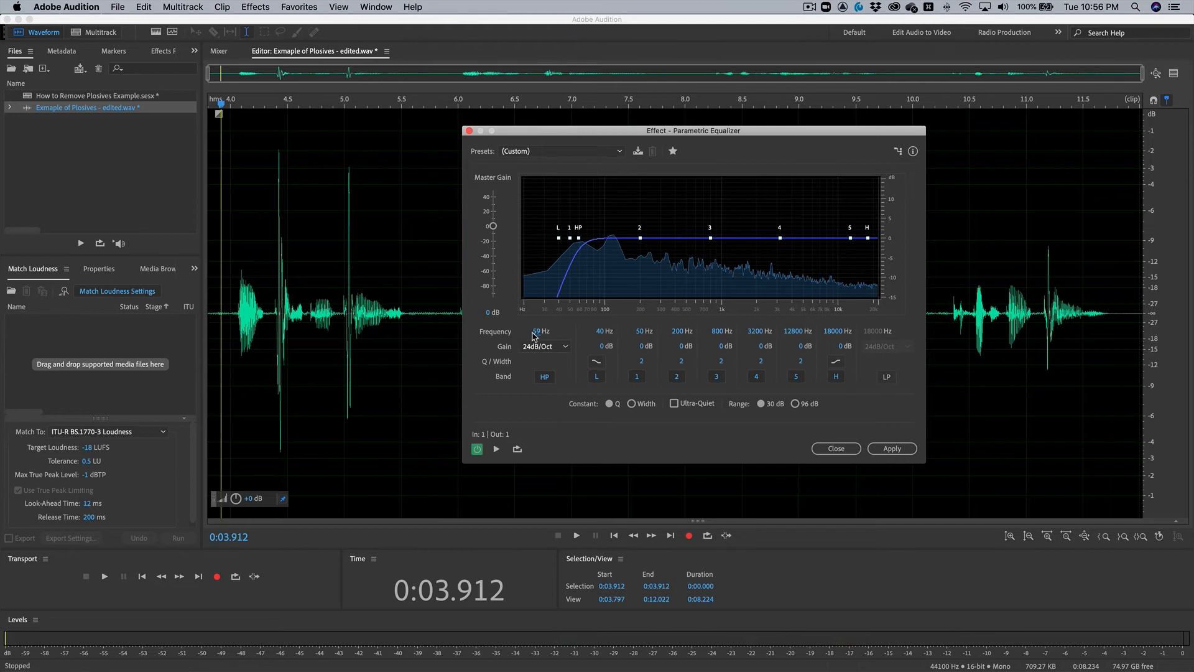
{"action": "left_click", "coordinate": [530, 331]}
{"action": "type", "text": "75"}
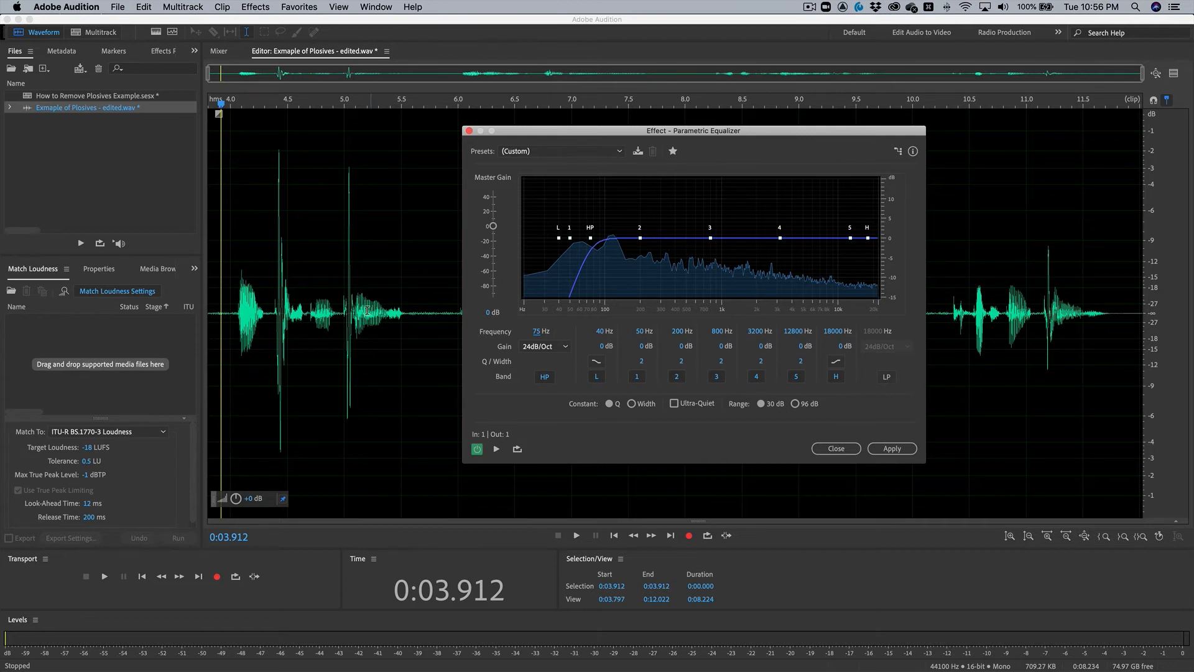
{"action": "mouse_move", "coordinate": [257, 309]}
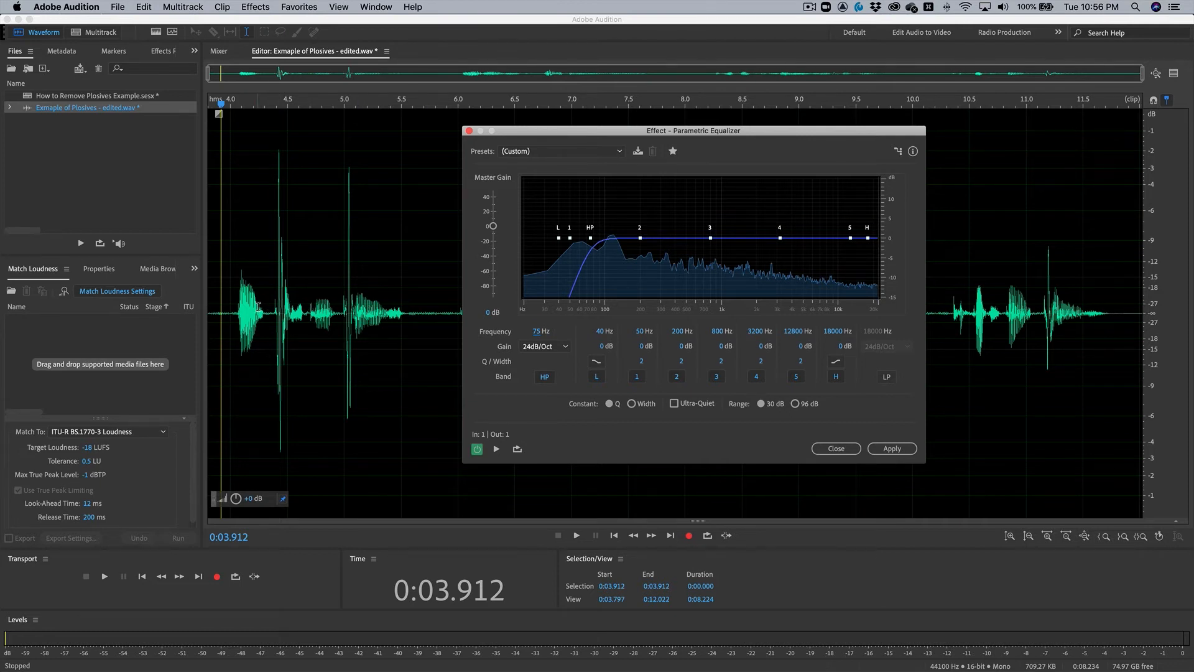
Apply the 75 Hz, 24 dB/Oct high-pass to the entire speech file.
{"action": "left_click", "coordinate": [890, 447]}
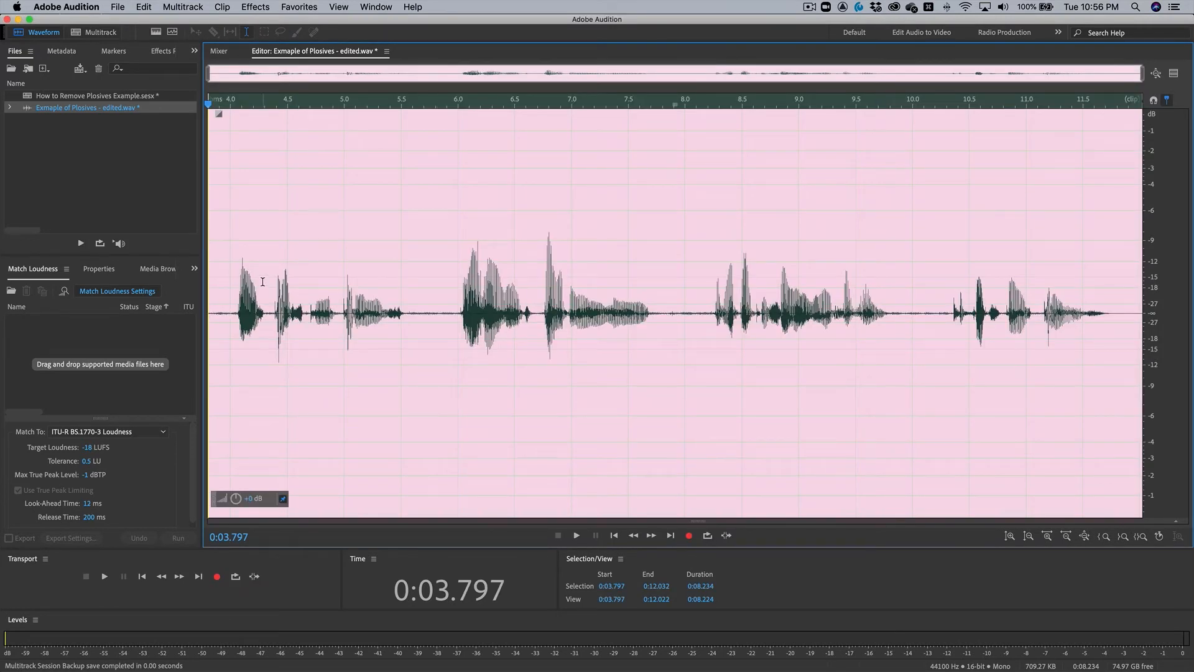
{"action": "mouse_move", "coordinate": [982, 312]}
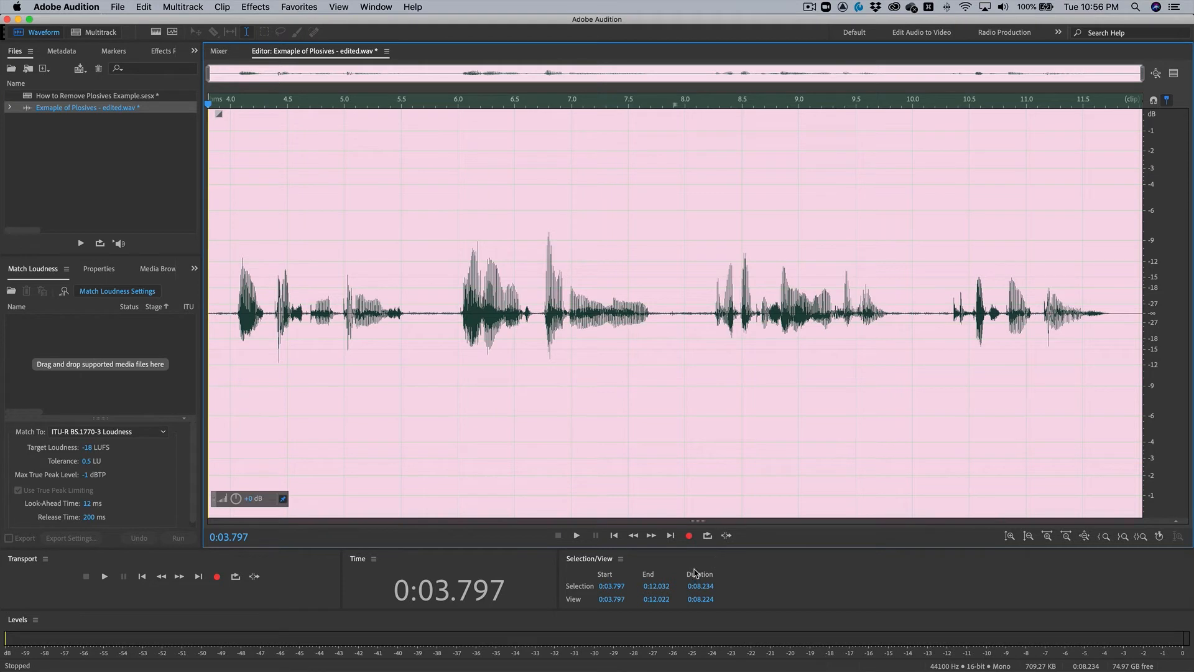
{"action": "mouse_move", "coordinate": [688, 571]}
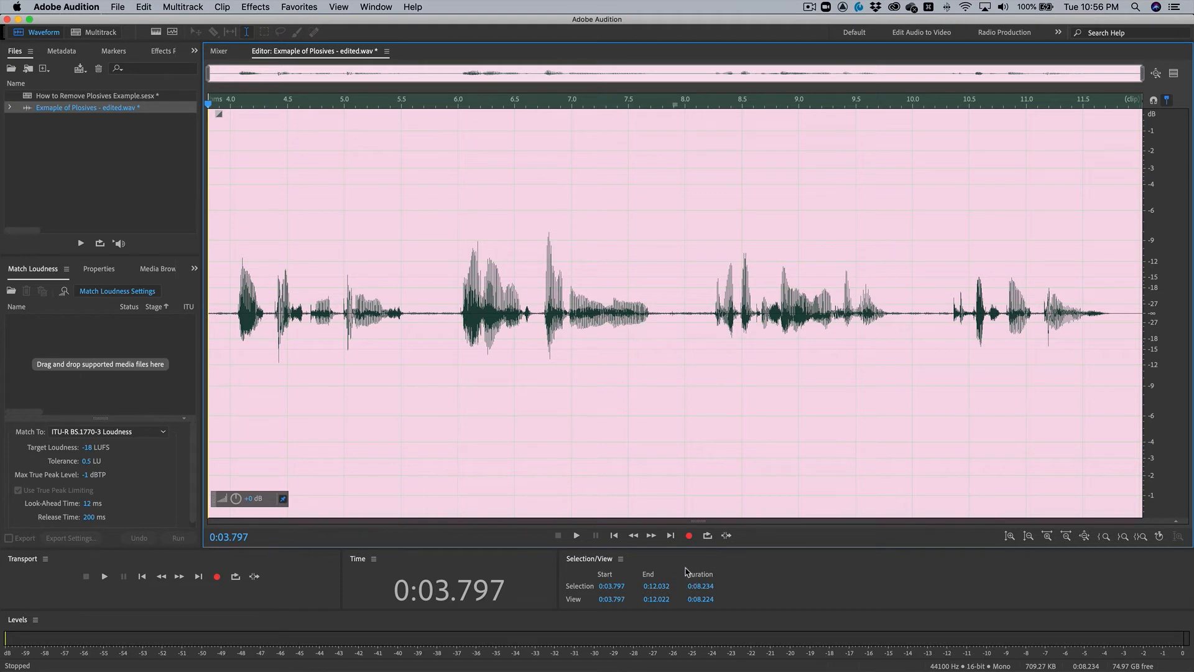
{"action": "mouse_move", "coordinate": [674, 574]}
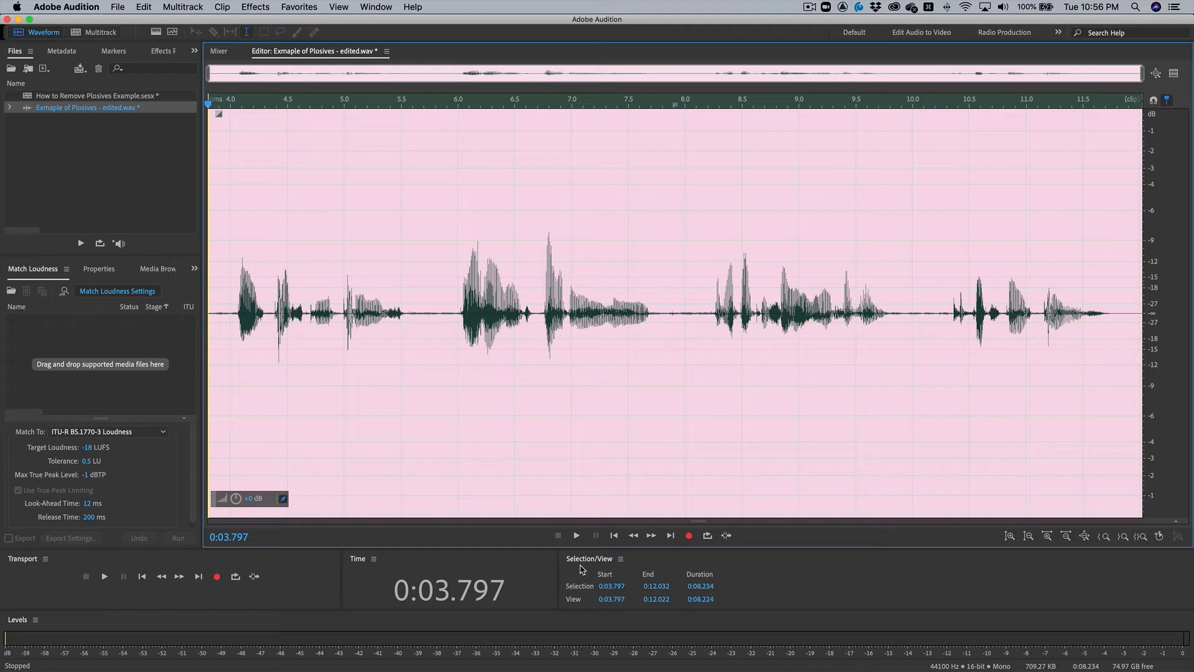
{"action": "mouse_move", "coordinate": [581, 572]}
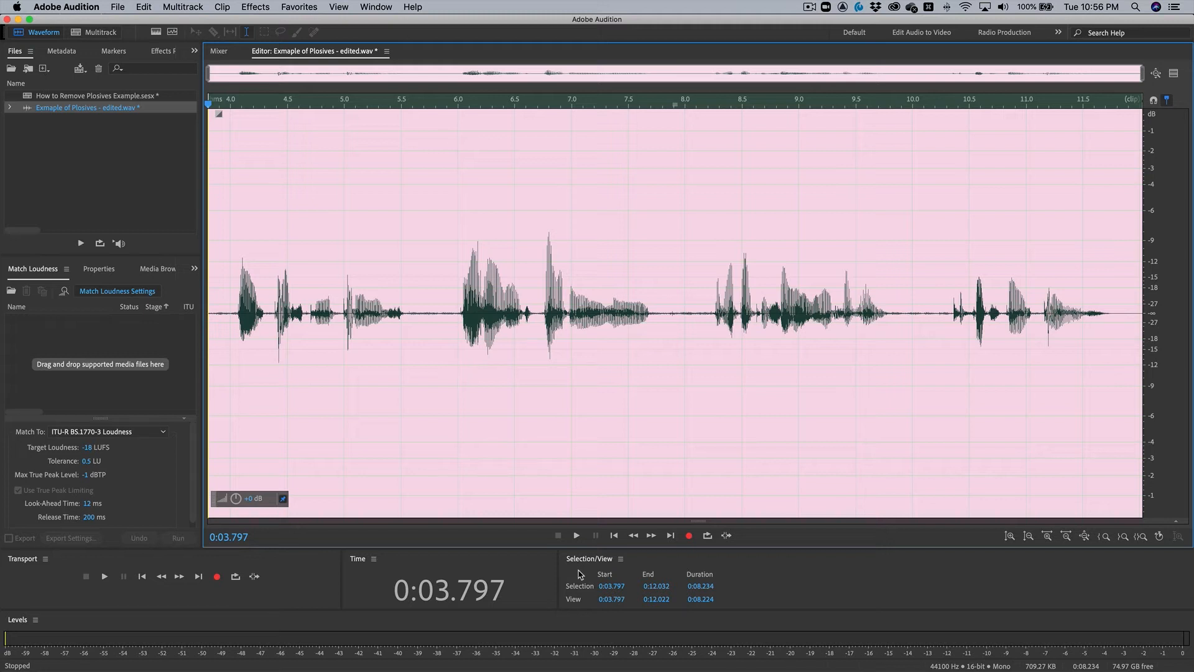
{"action": "mouse_move", "coordinate": [562, 570]}
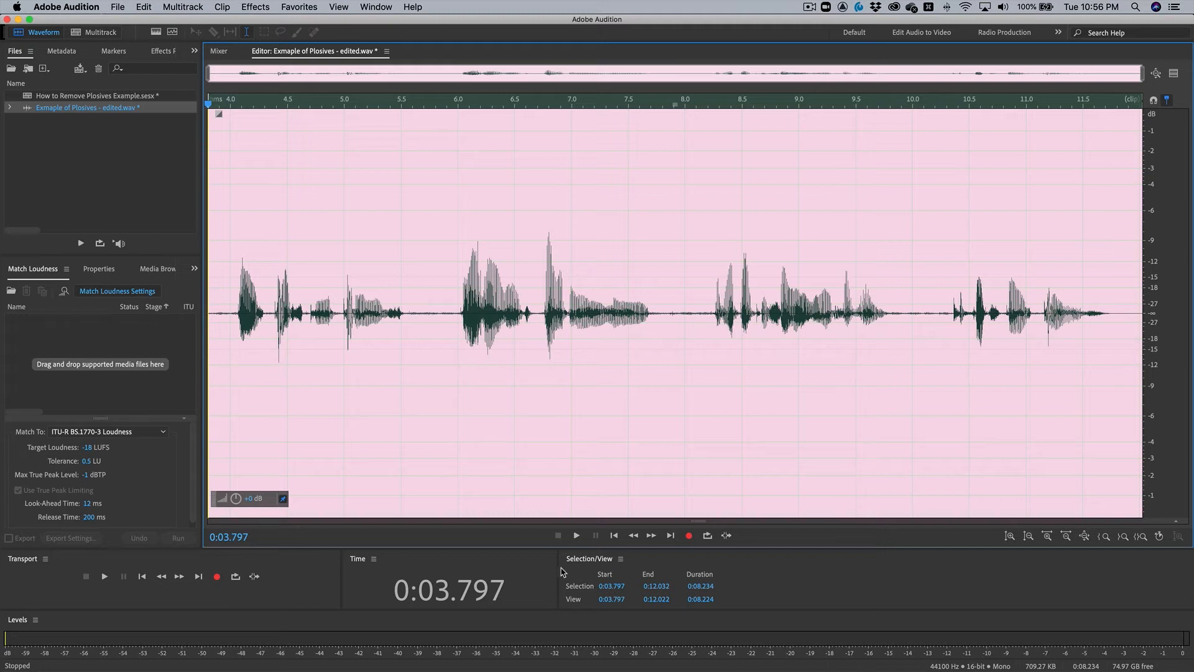
{"action": "mouse_move", "coordinate": [492, 416]}
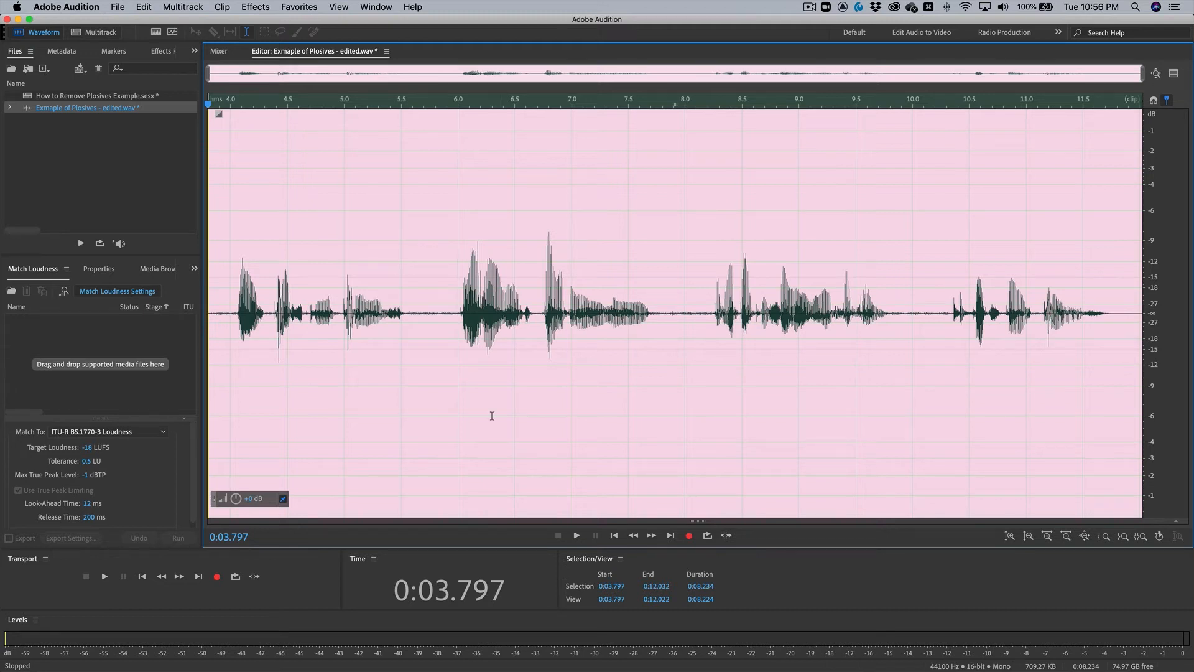
Deselect the full-file range in the waveform editor.
{"action": "left_click", "coordinate": [493, 312]}
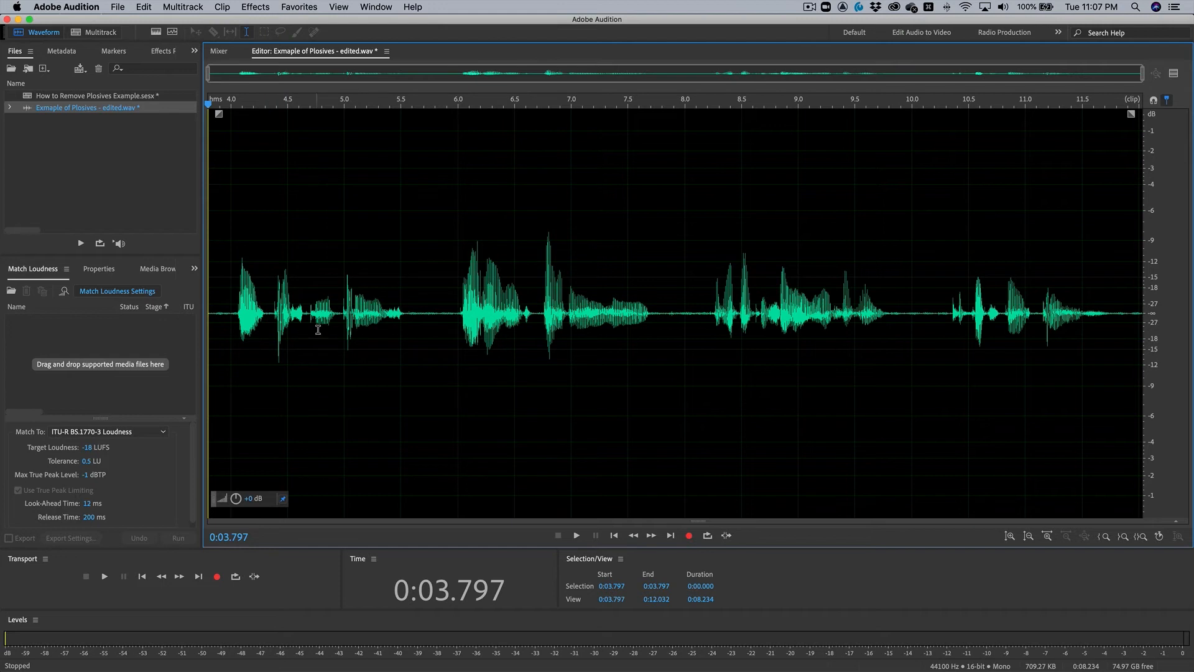
{"action": "mouse_move", "coordinate": [368, 331]}
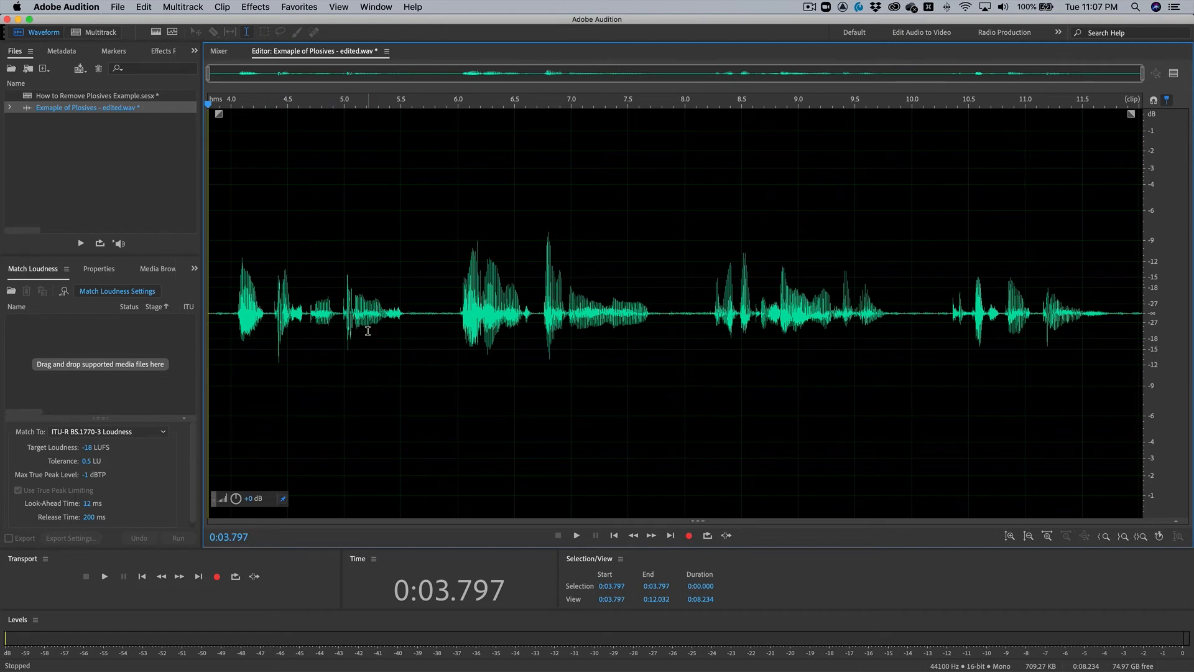
{"action": "mouse_move", "coordinate": [819, 300]}
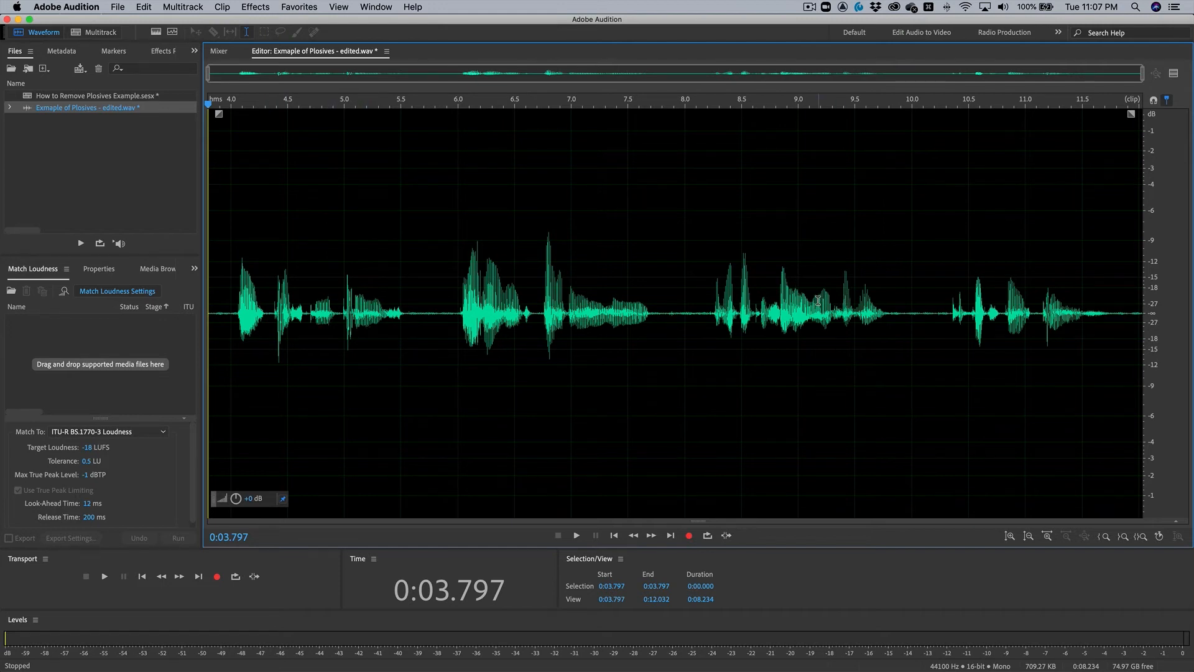
{"action": "mouse_move", "coordinate": [319, 279]}
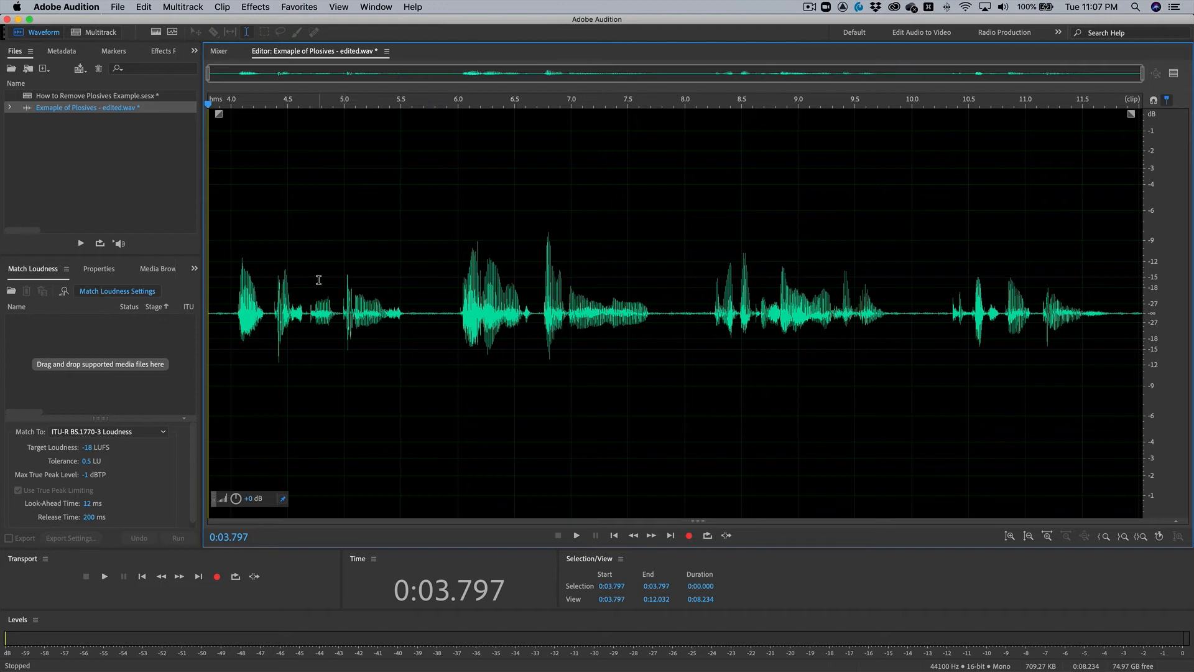
{"action": "mouse_move", "coordinate": [261, 276]}
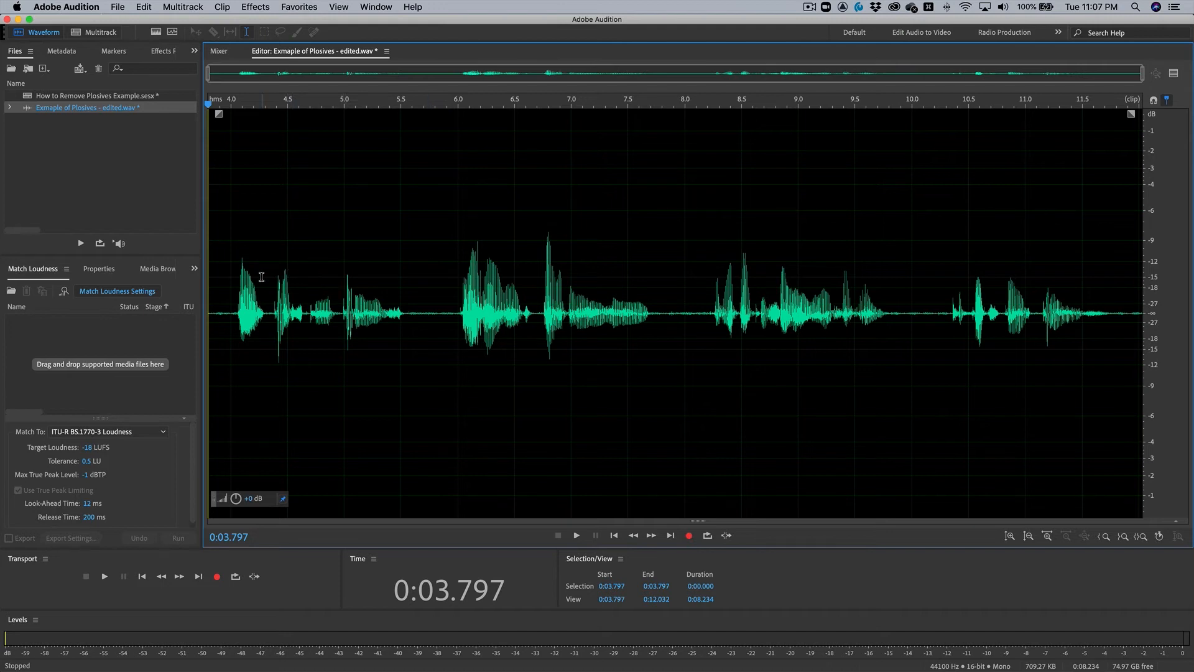
{"action": "left_click", "coordinate": [575, 535]}
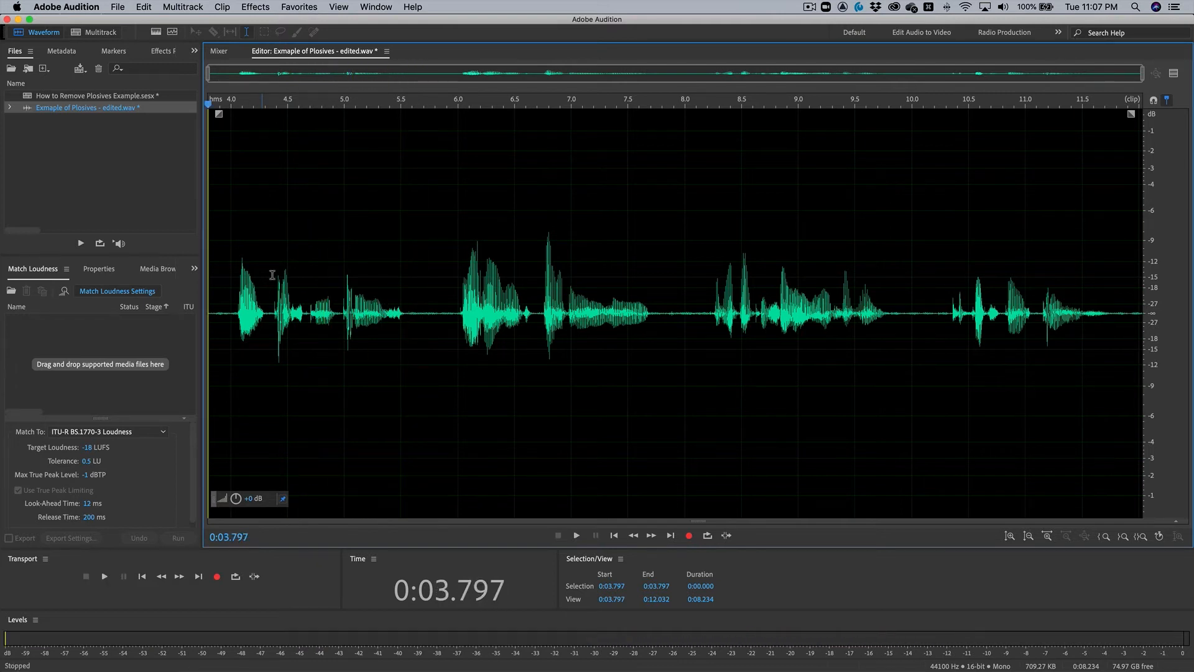
{"action": "mouse_move", "coordinate": [316, 254]}
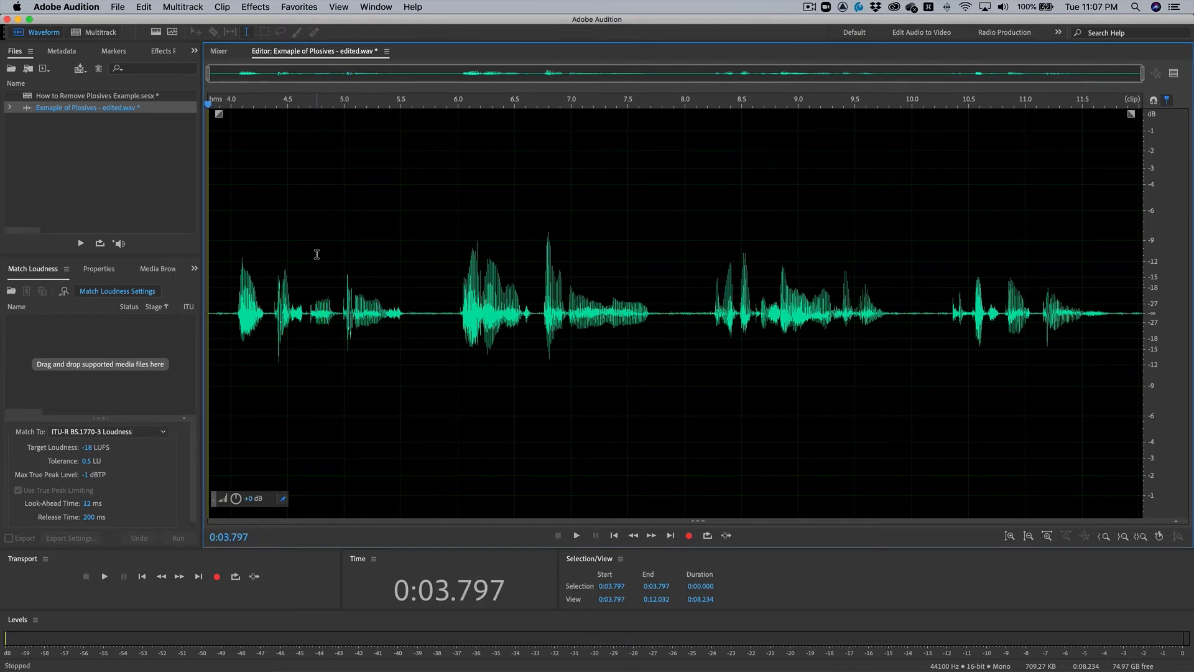
{"action": "mouse_move", "coordinate": [289, 277]}
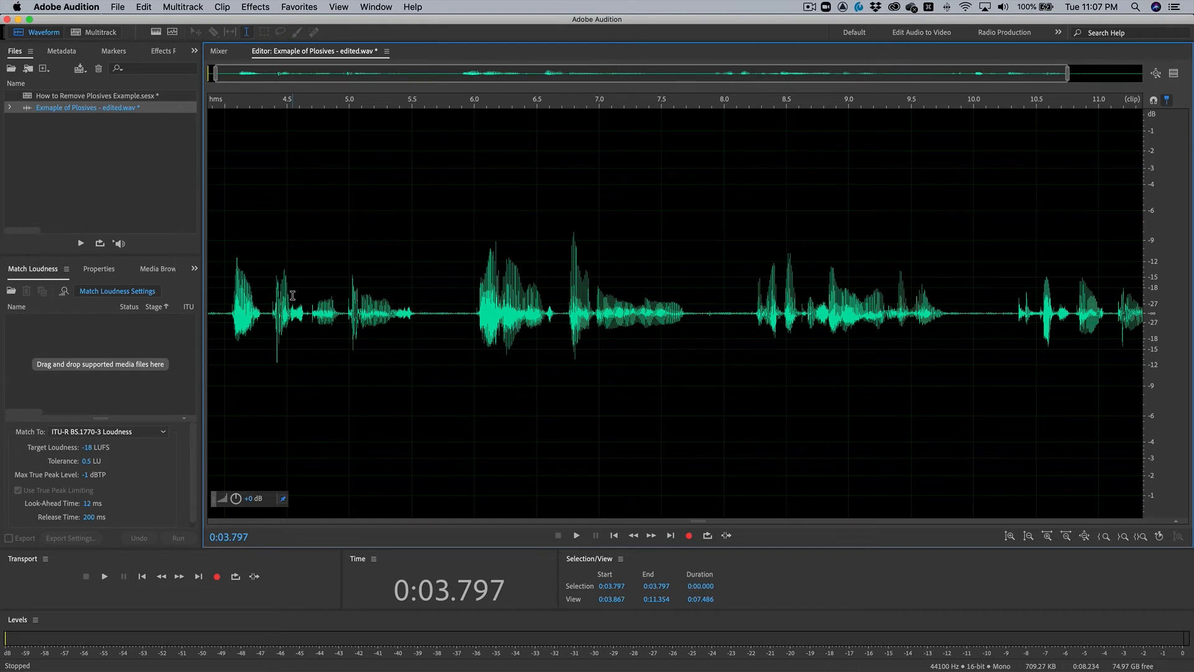
Reopen the Effects menu to reach the Parametric Equalizer again.
{"action": "left_click", "coordinate": [255, 8]}
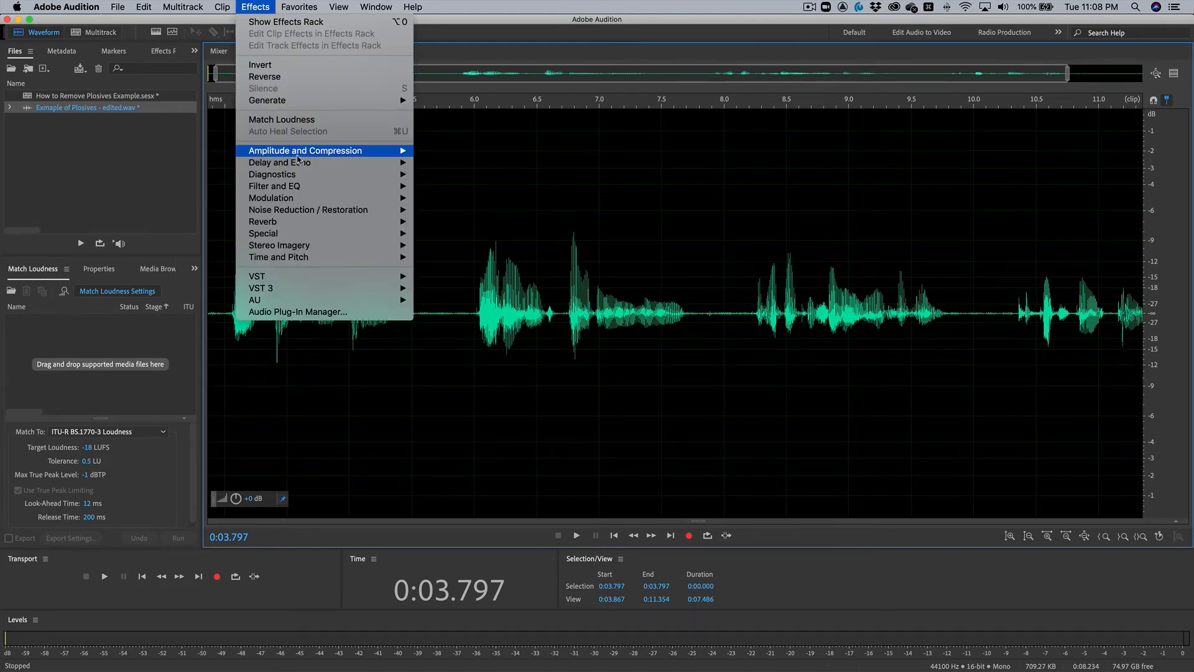
{"action": "mouse_move", "coordinate": [273, 186]}
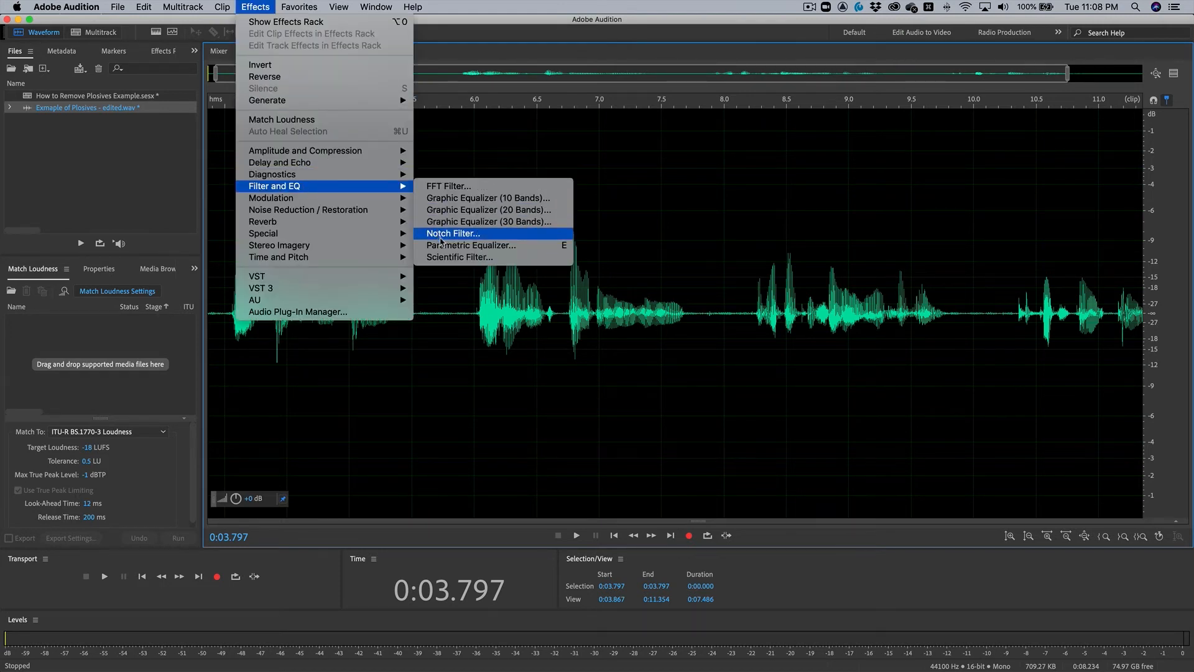
{"action": "mouse_move", "coordinate": [473, 245]}
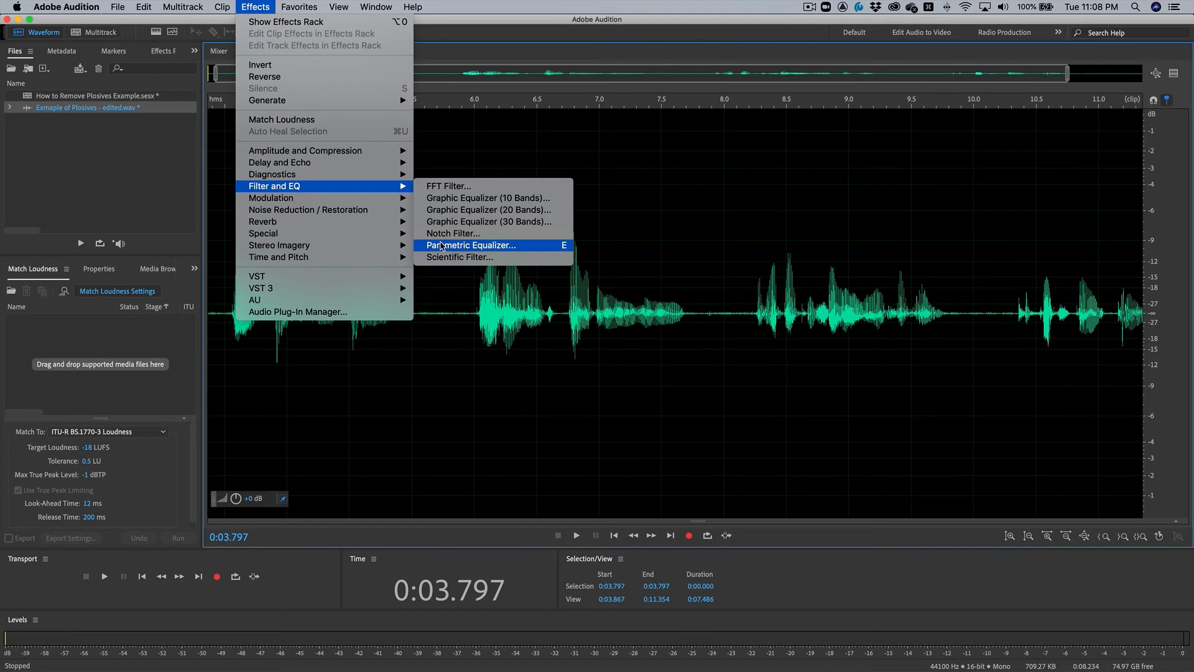
{"action": "mouse_move", "coordinate": [466, 339]}
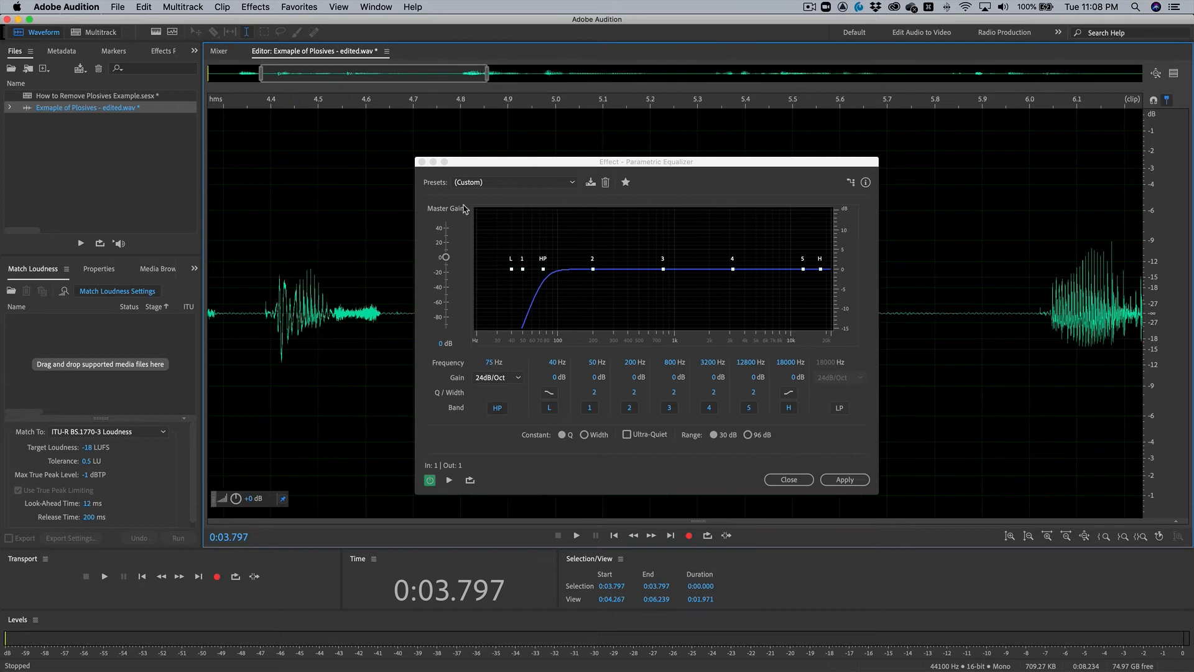
Select just the plosive burst at 4.41 s and apply a 150 Hz, 24 dB/Oct high-pass to it.
{"action": "left_click_drag", "start_coordinate": [645, 162], "coordinate": [807, 156]}
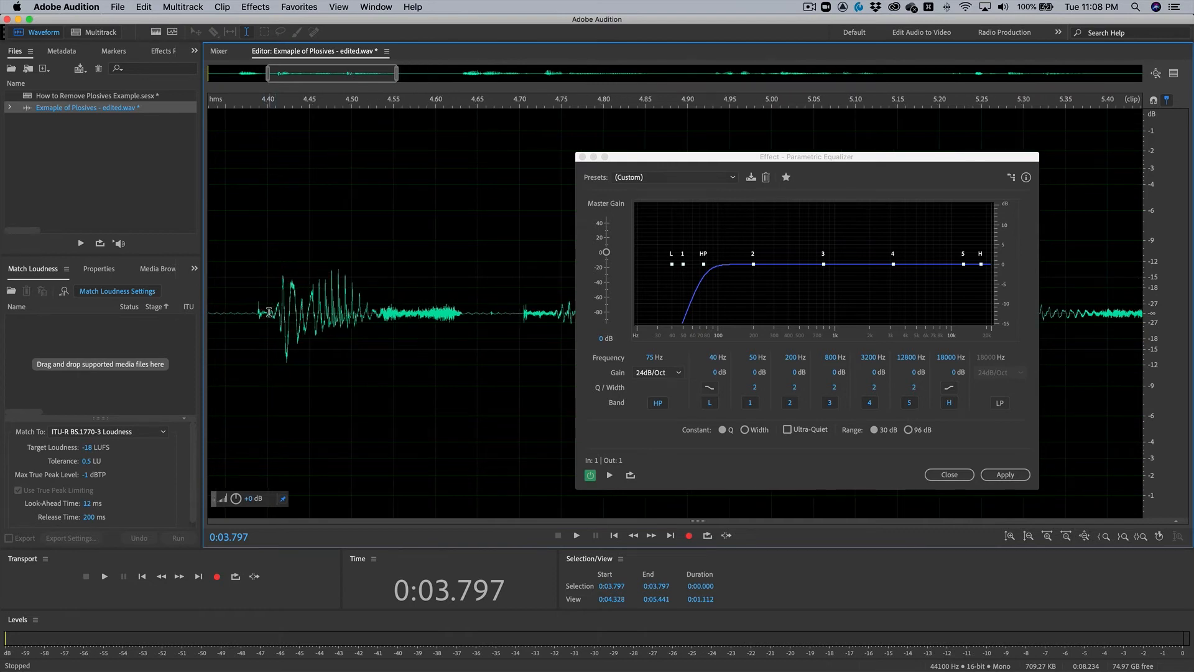
{"action": "left_click_drag", "start_coordinate": [270, 305], "coordinate": [331, 305]}
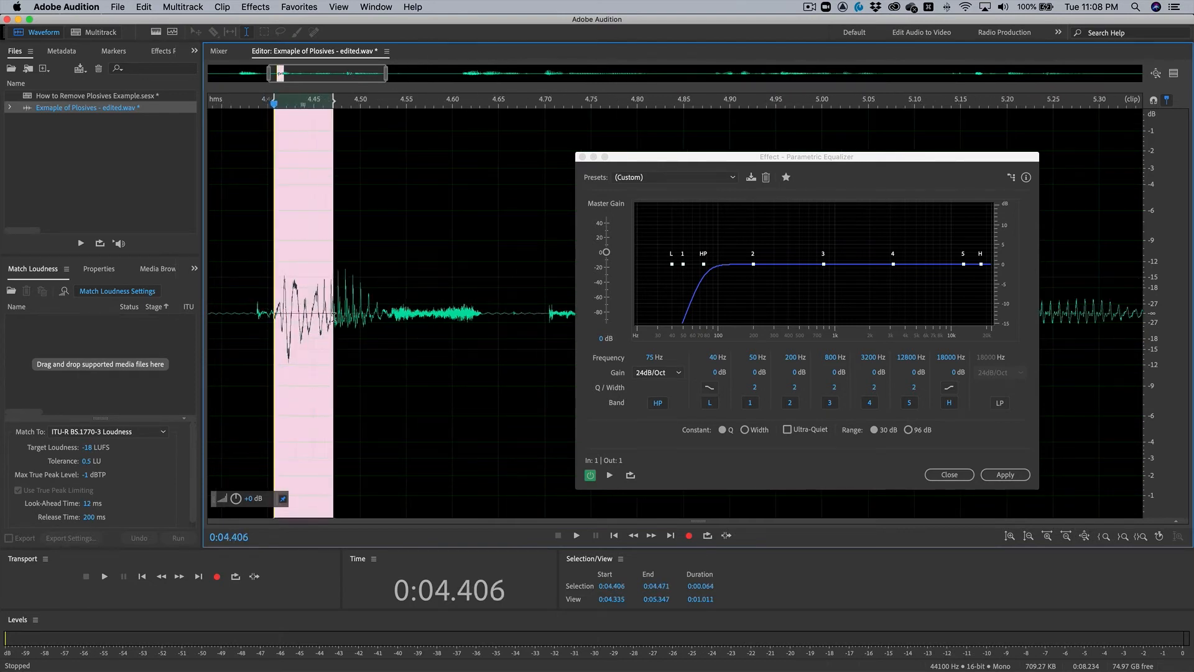
{"action": "left_click_drag", "start_coordinate": [330, 316], "coordinate": [322, 316]}
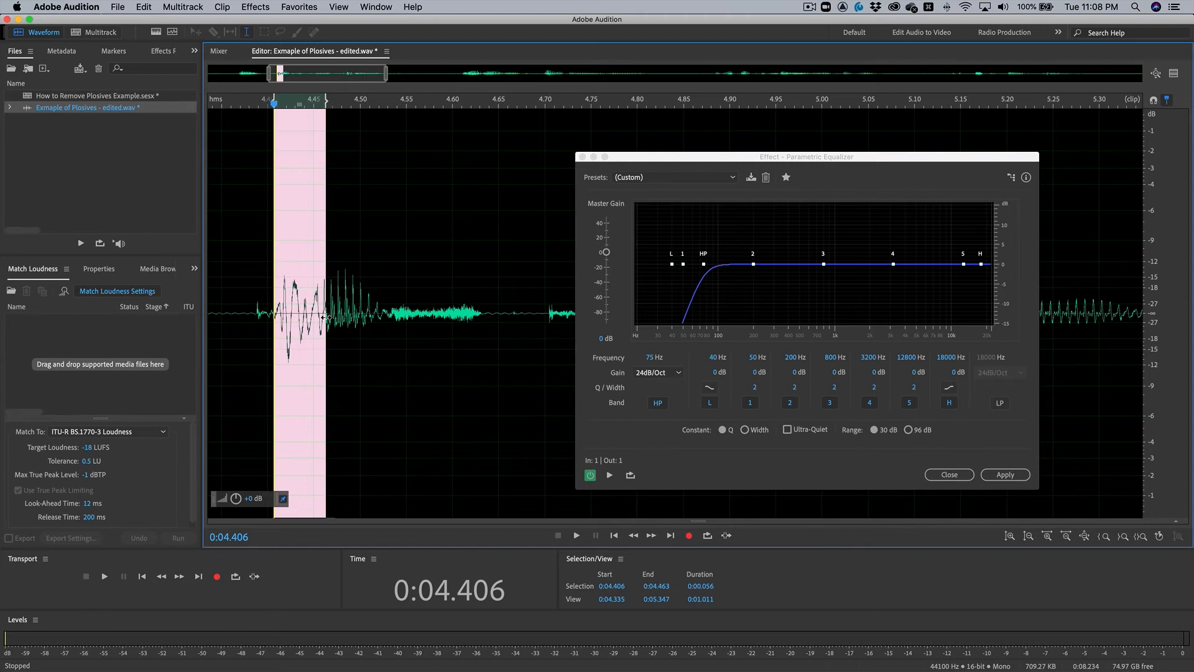
{"action": "mouse_move", "coordinate": [638, 362]}
{"action": "type", "text": "150"}
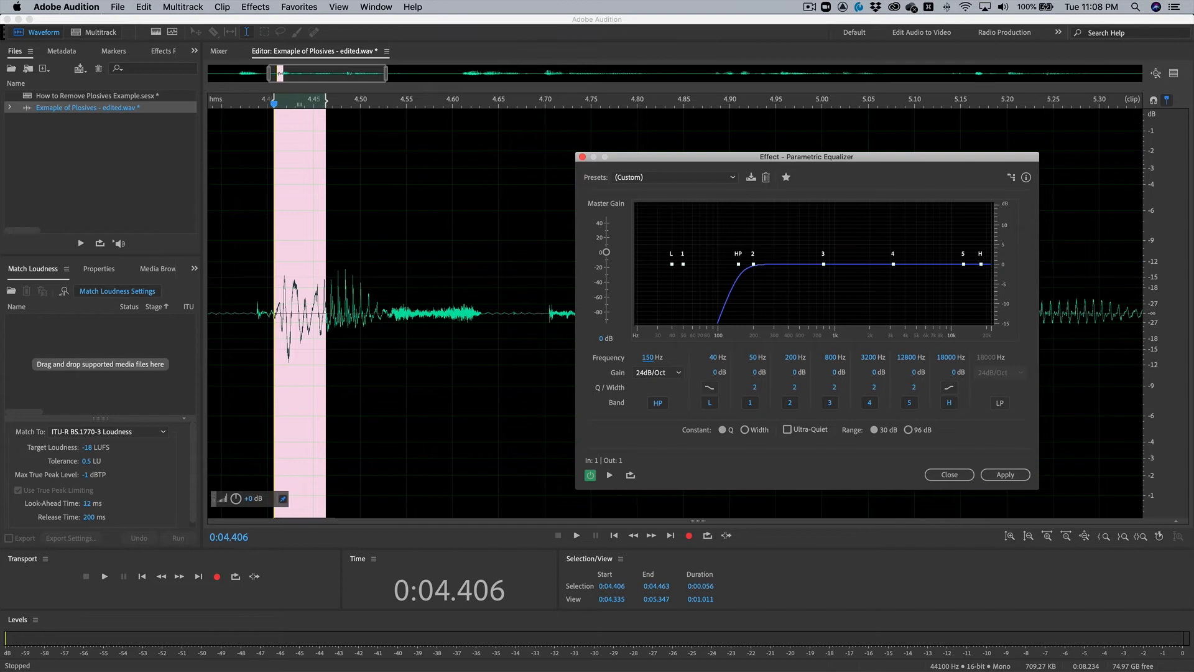
{"action": "mouse_move", "coordinate": [691, 324]}
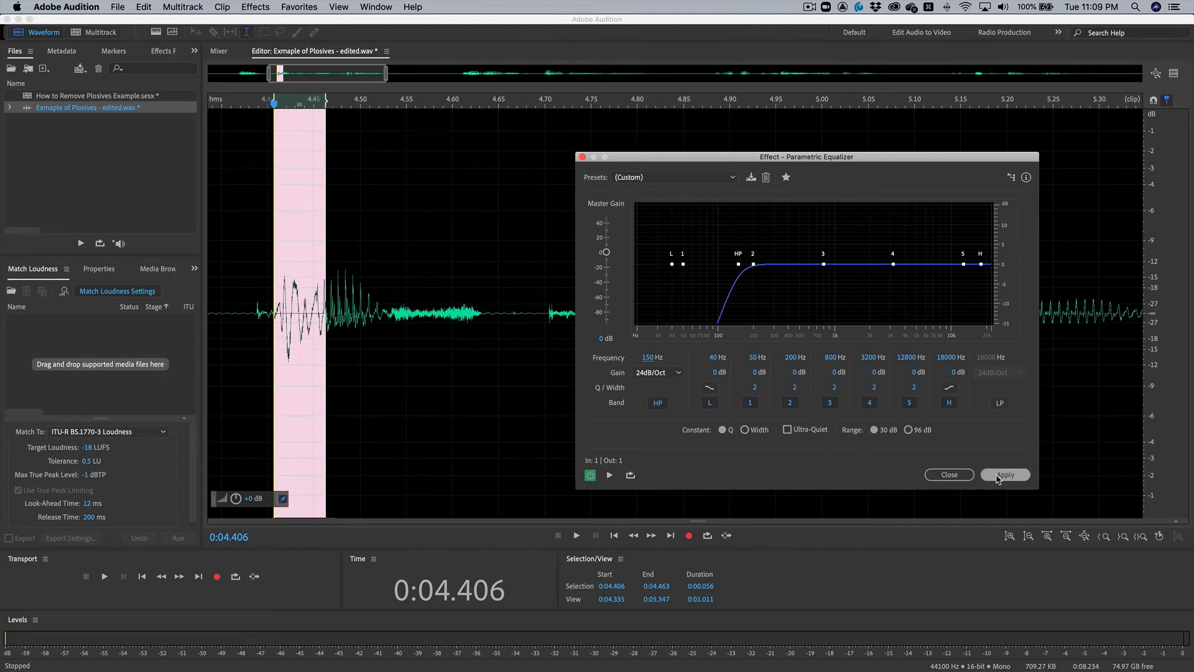
{"action": "left_click", "coordinate": [1004, 473]}
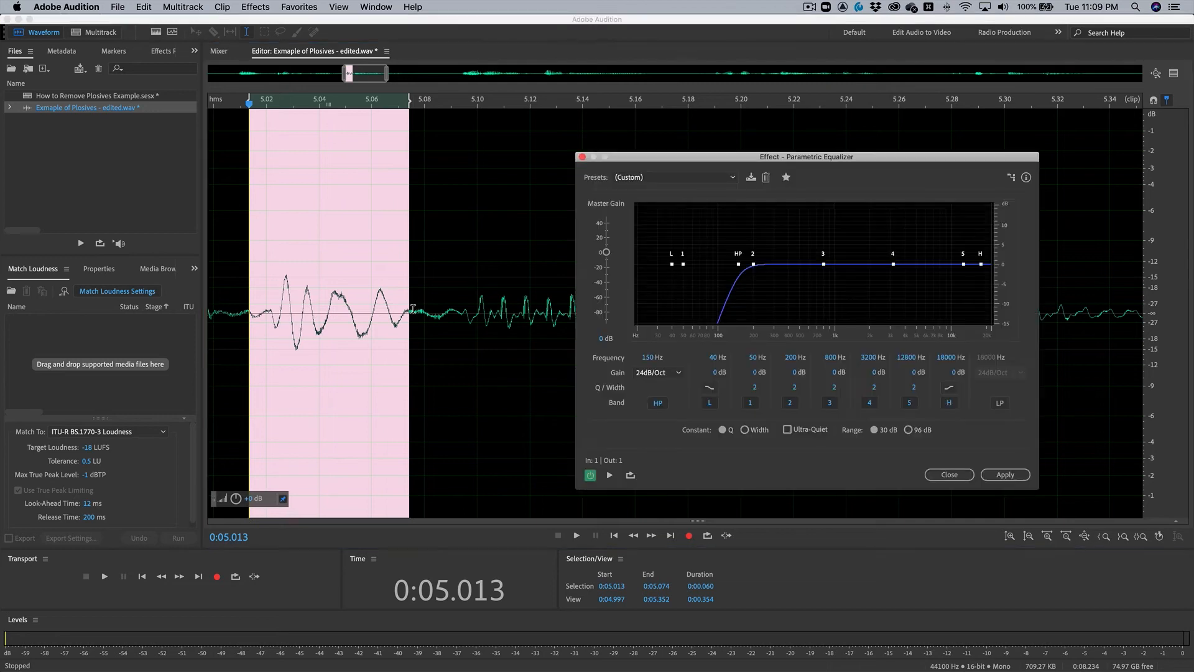
Apply the 150 Hz high-pass to the 5.013–5.074 s plosive, then deselect it.
{"action": "left_click", "coordinate": [1004, 474]}
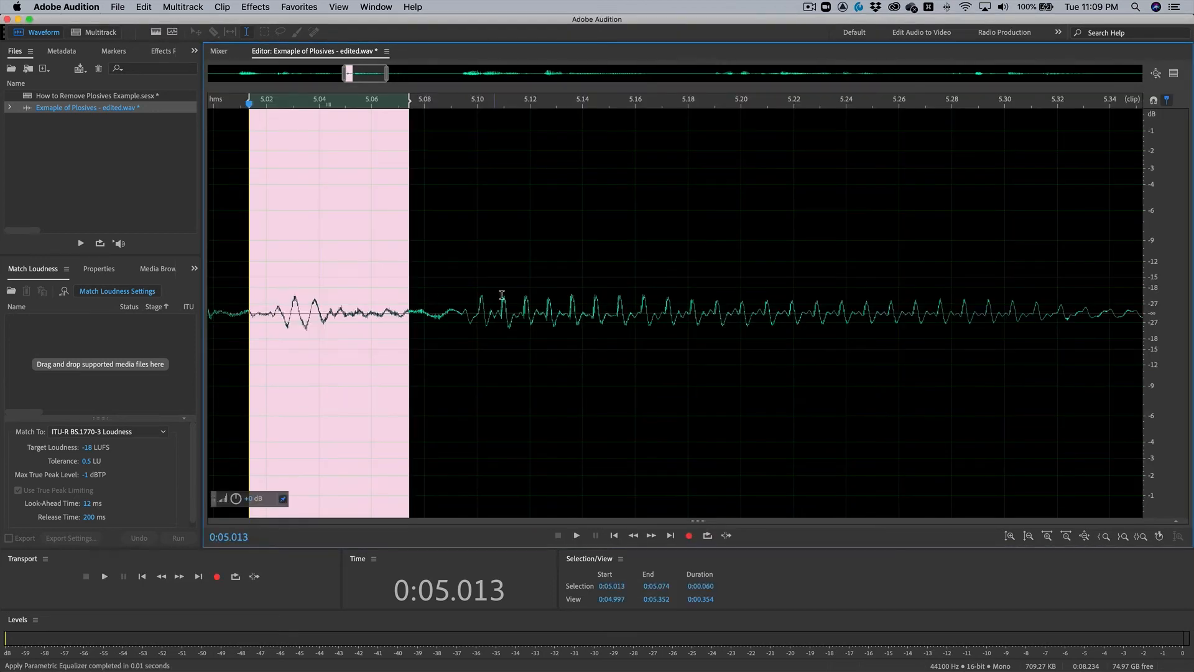
{"action": "left_click", "coordinate": [576, 534]}
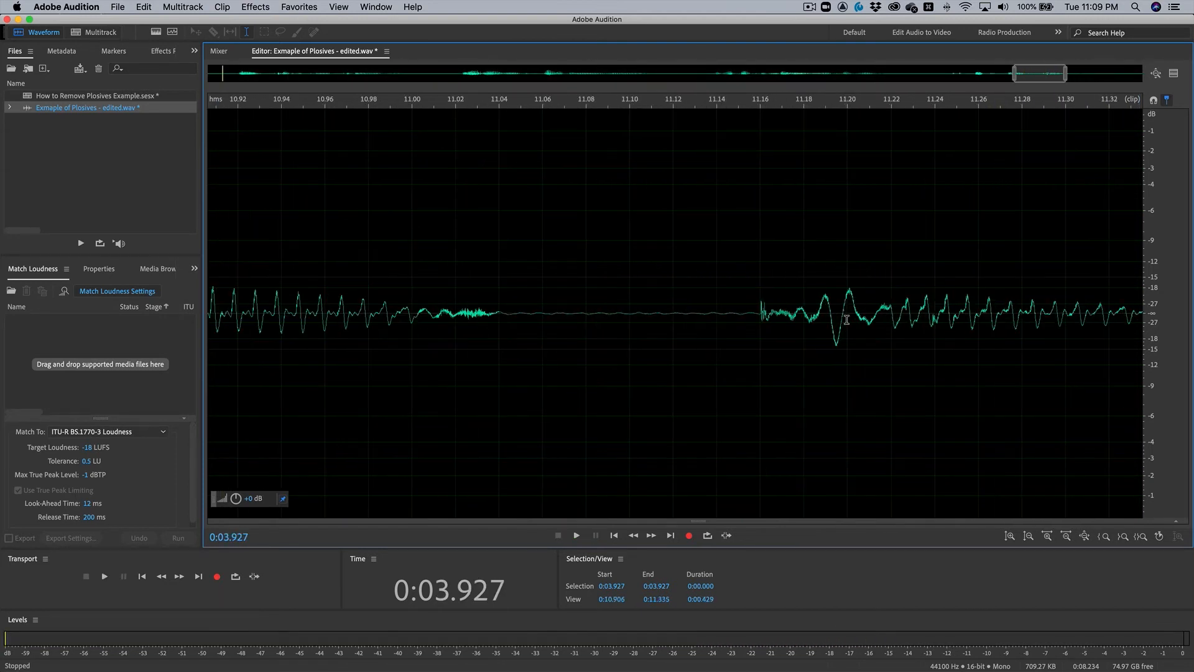
Select the plosive at 11.17 s and apply the 150 Hz high-pass to it.
{"action": "left_click_drag", "start_coordinate": [775, 305], "coordinate": [904, 304]}
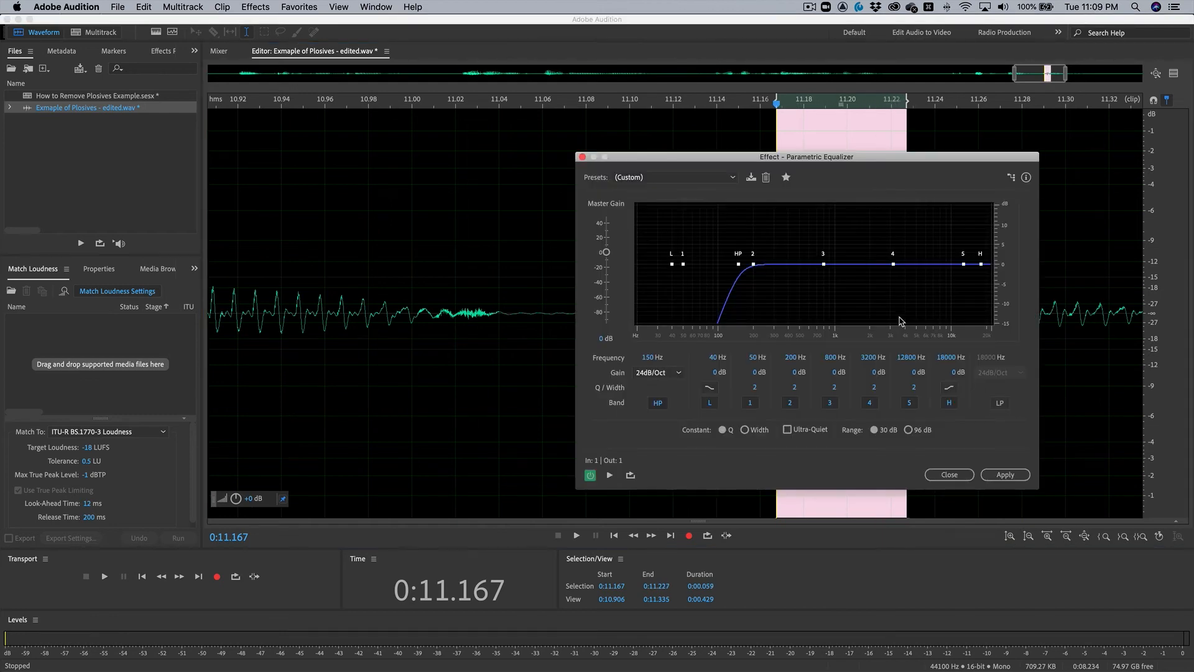
{"action": "left_click", "coordinate": [1003, 474]}
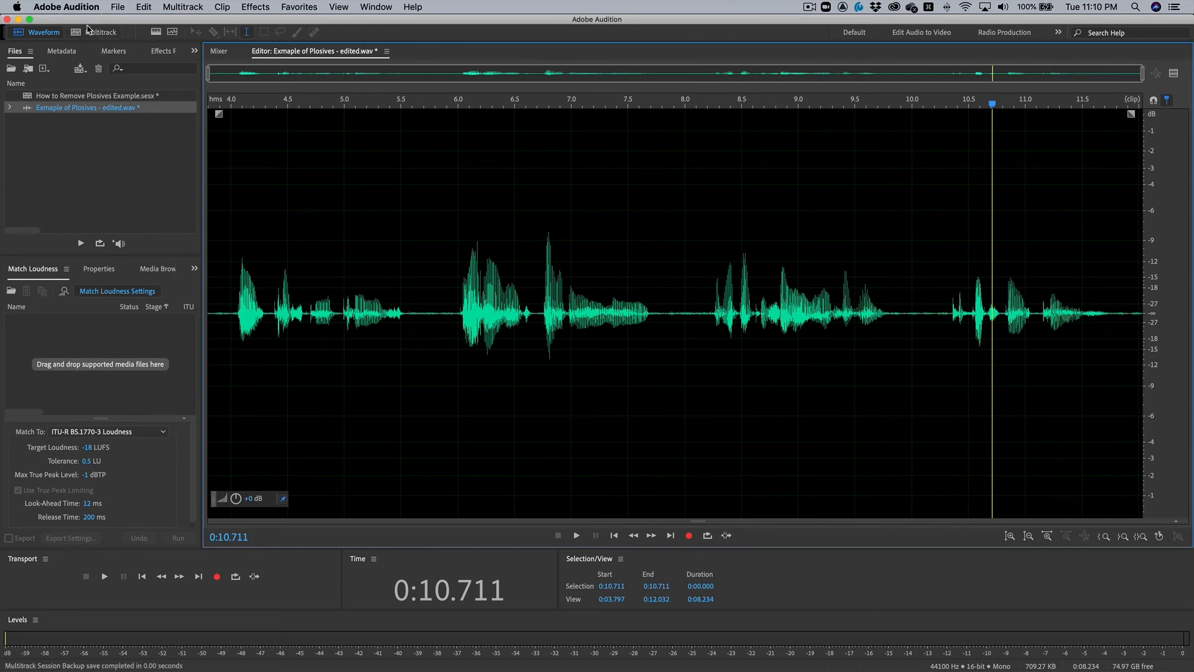
Treat the plosive at 8.14 s with the 150 Hz high-pass and switch back to the Multitrack session.
{"action": "left_click", "coordinate": [98, 32]}
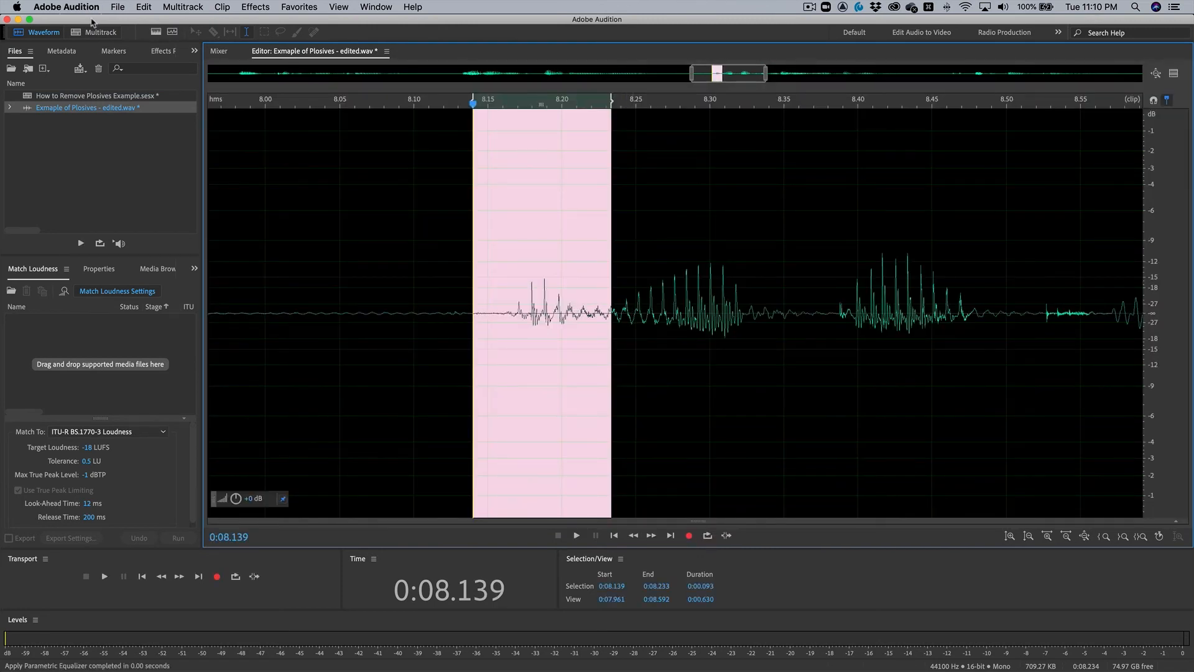
{"action": "left_click", "coordinate": [99, 32]}
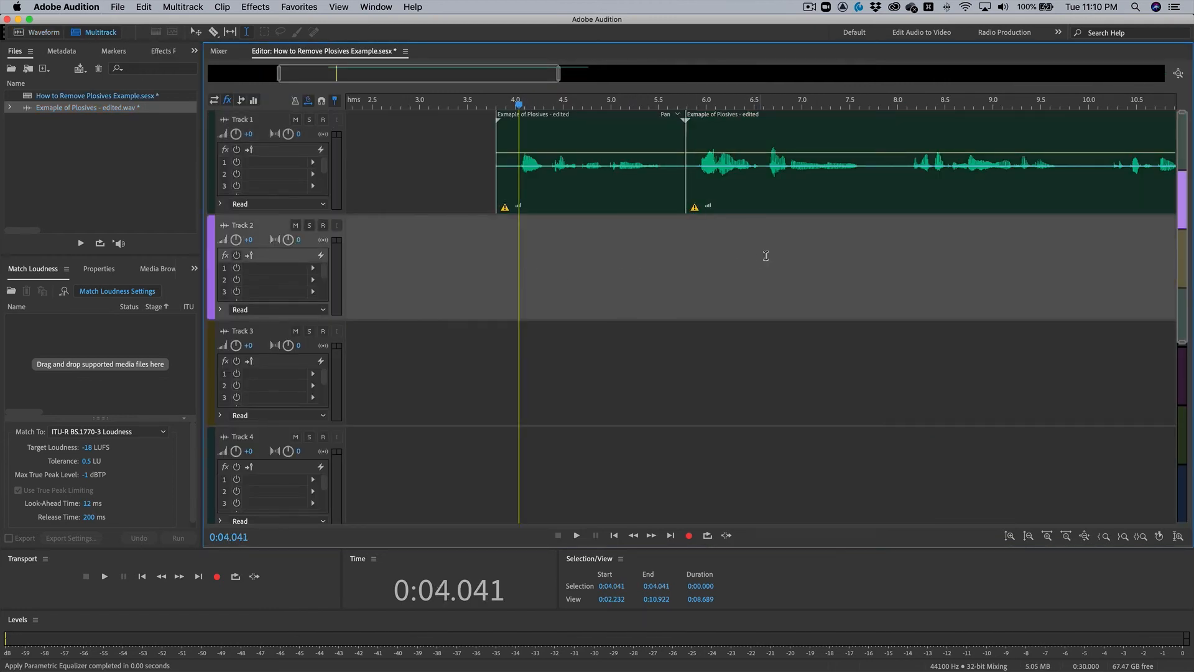
{"action": "mouse_move", "coordinate": [879, 207]}
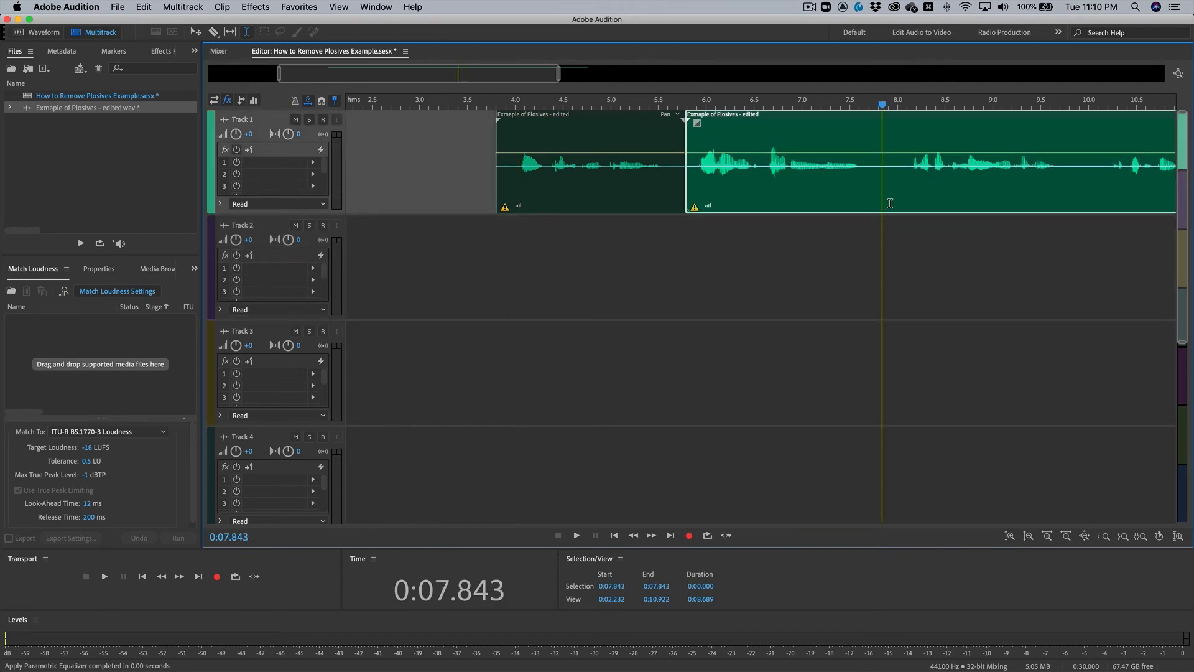
{"action": "mouse_move", "coordinate": [785, 215]}
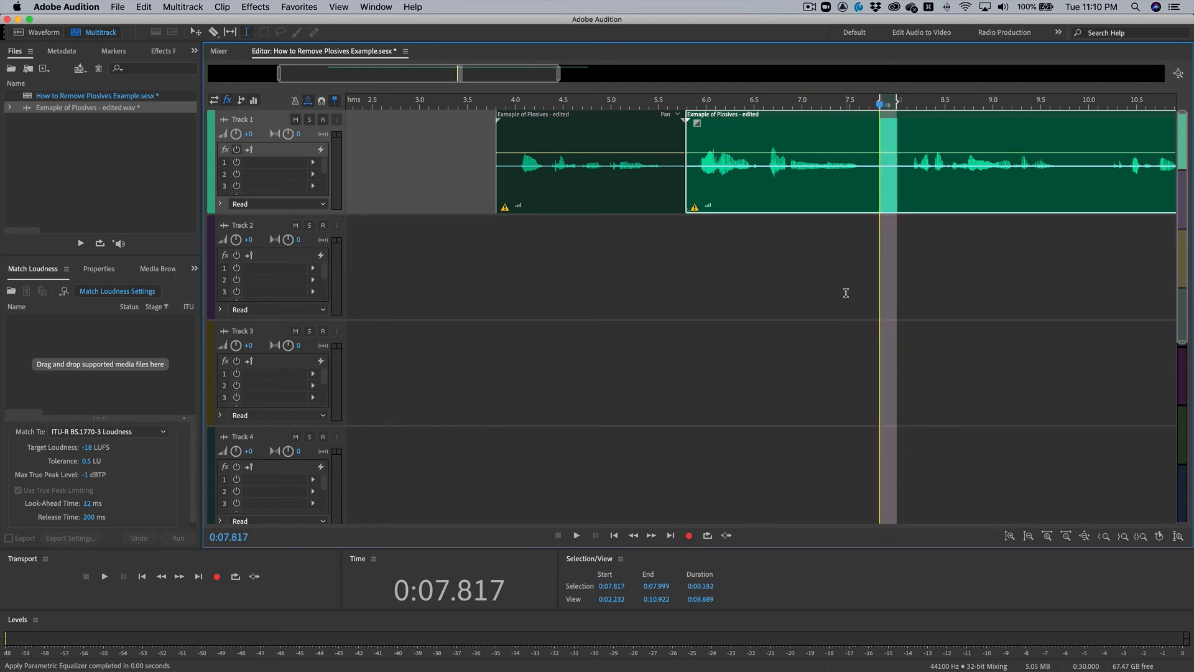
{"action": "mouse_move", "coordinate": [832, 283]}
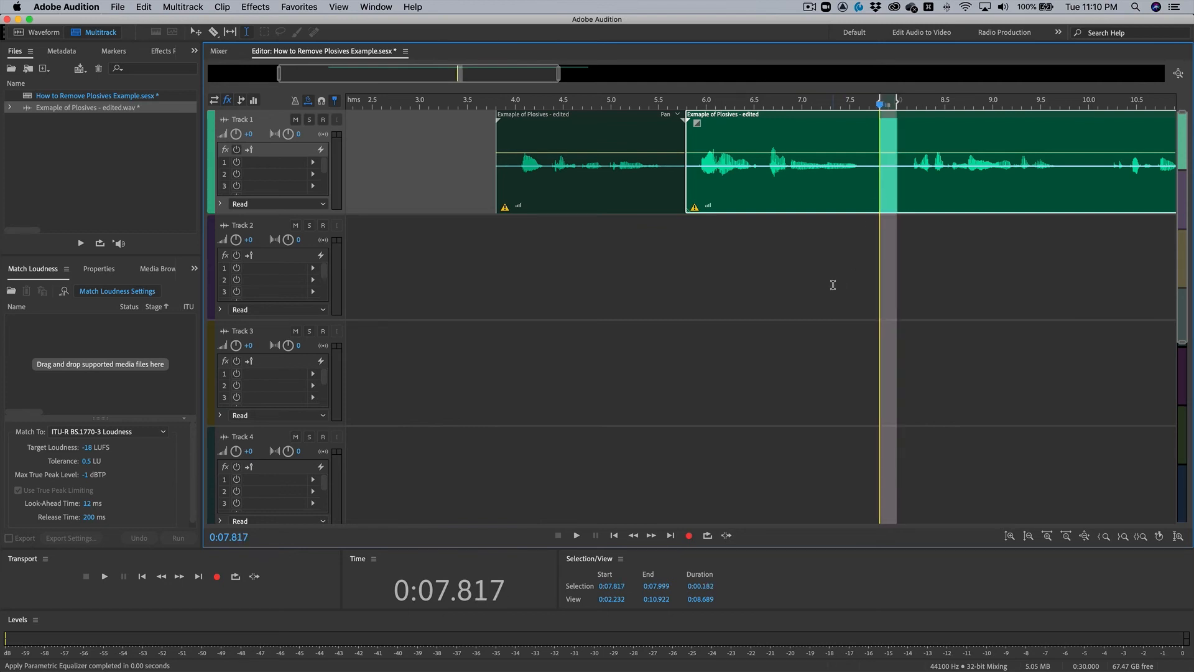